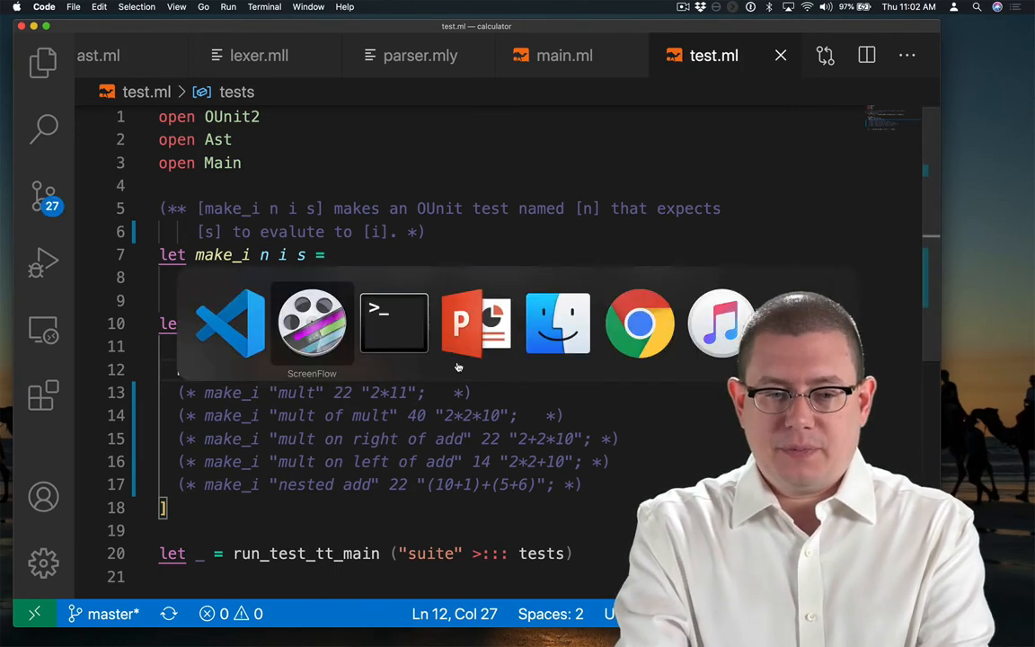
# - Add a Binop of bop * expr * expr constructor to the expr type in ast.ml
pyautogui.click(394, 324)
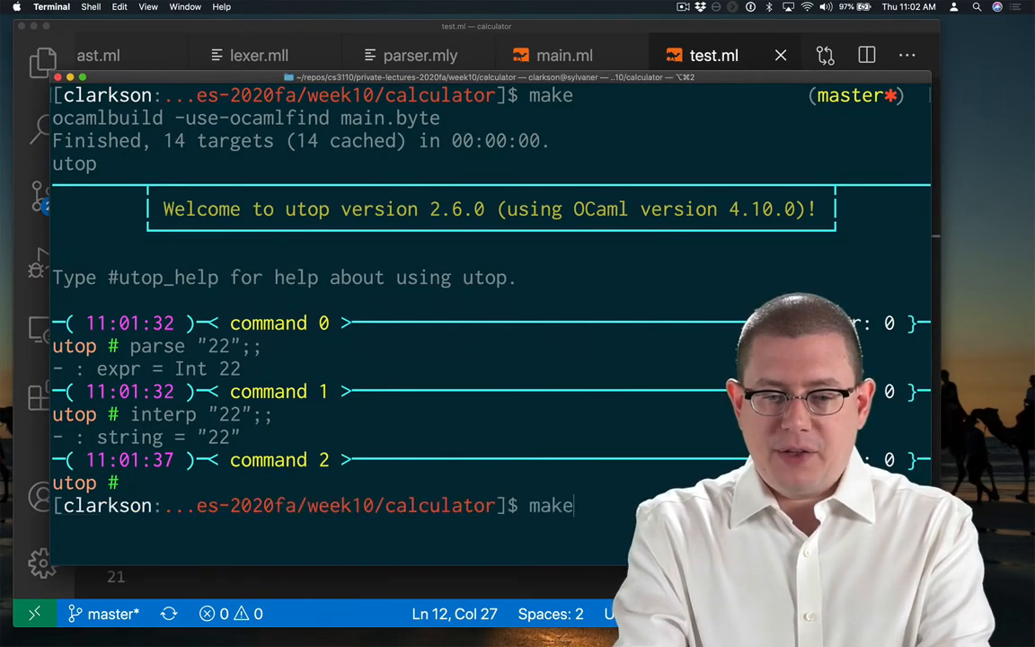
pyautogui.press('Return')
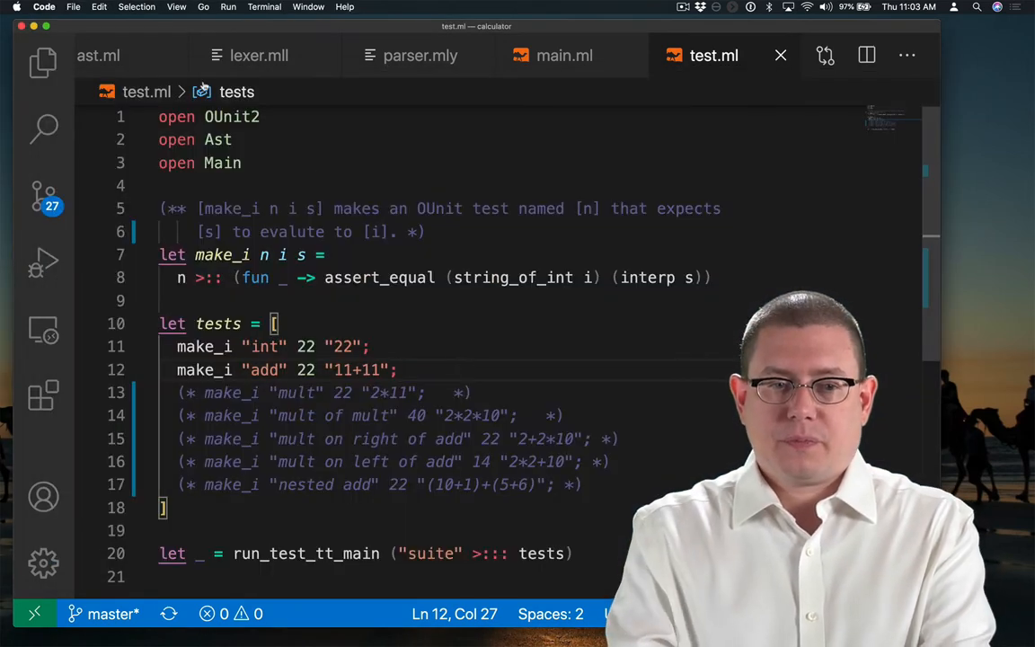
pyautogui.click(99, 55)
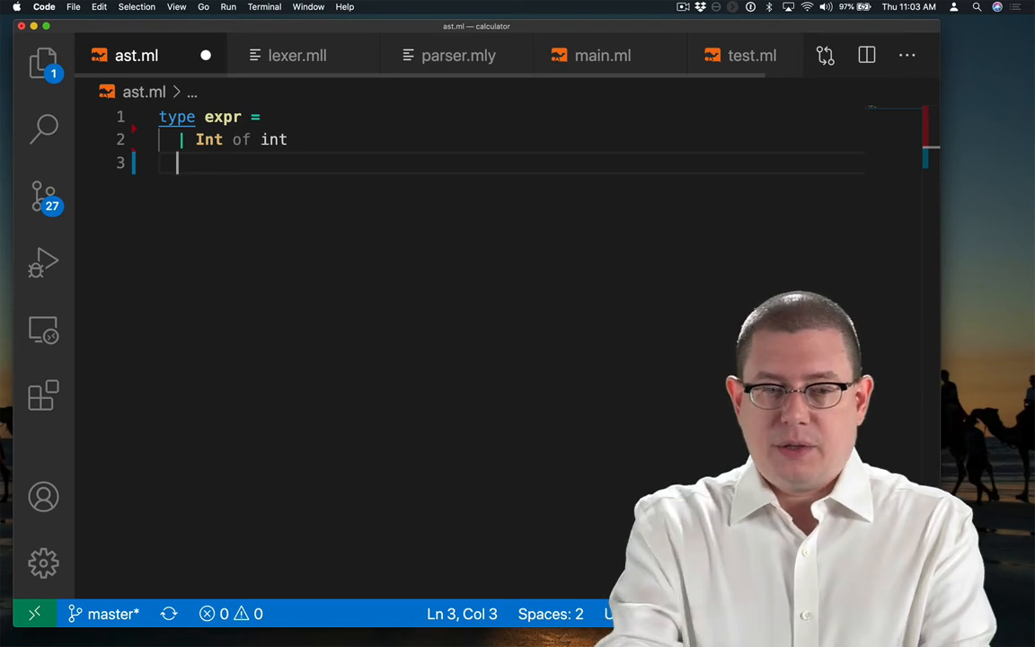
pyautogui.write('| Binop')
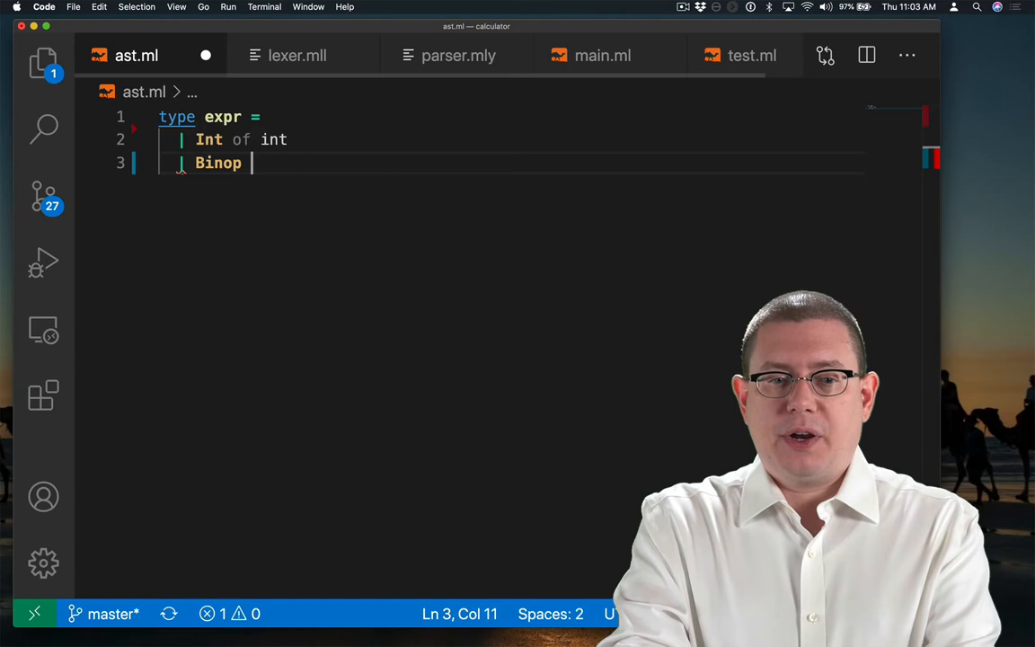
pyautogui.write('of')
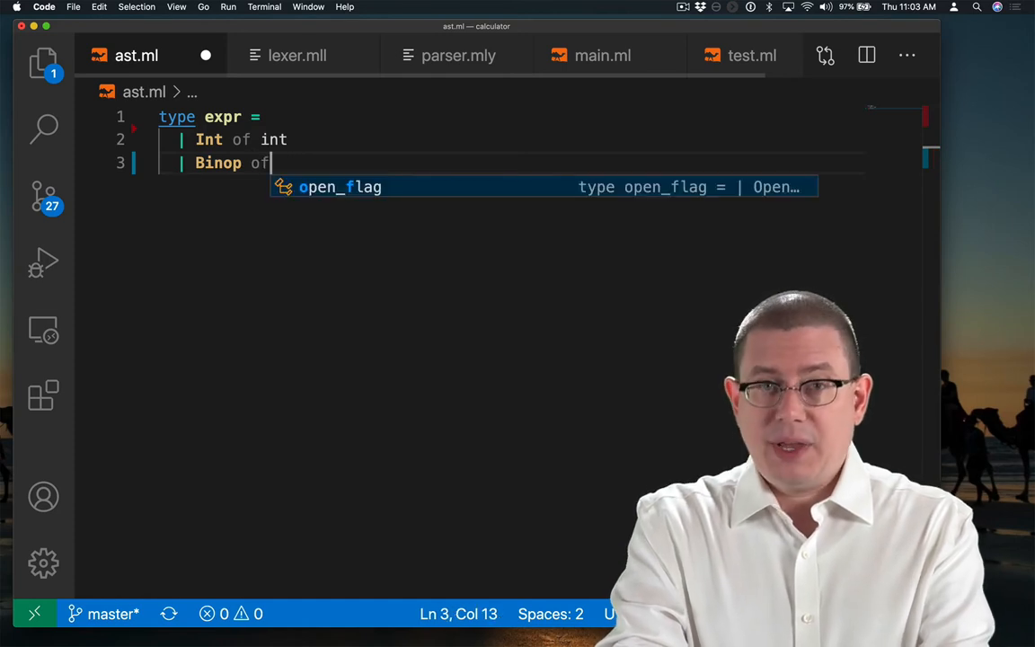
pyautogui.write('bop *')
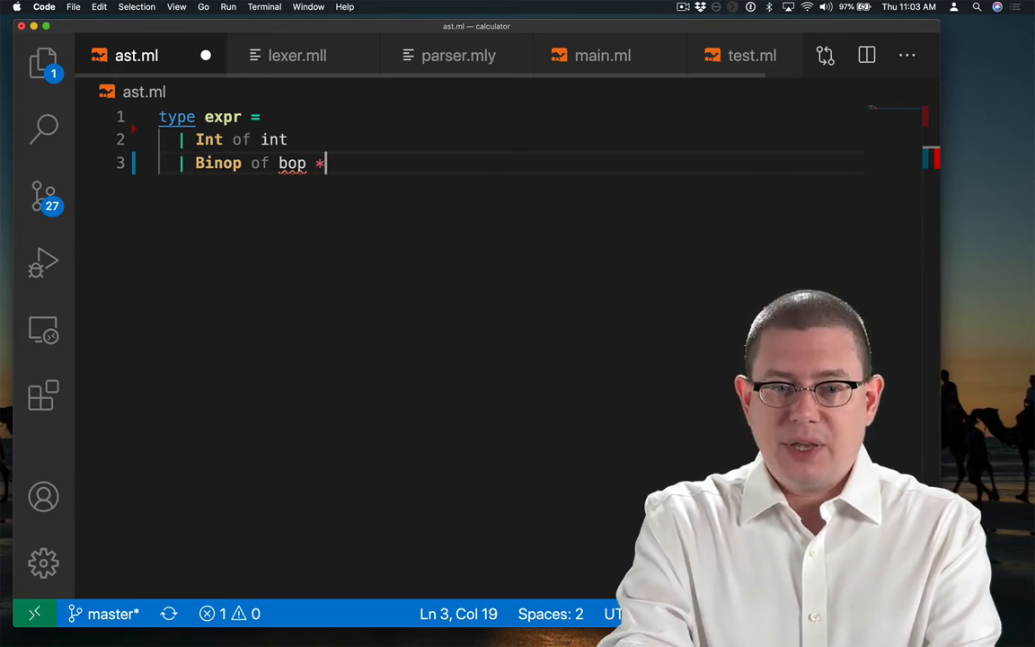
pyautogui.write('expr *expr')
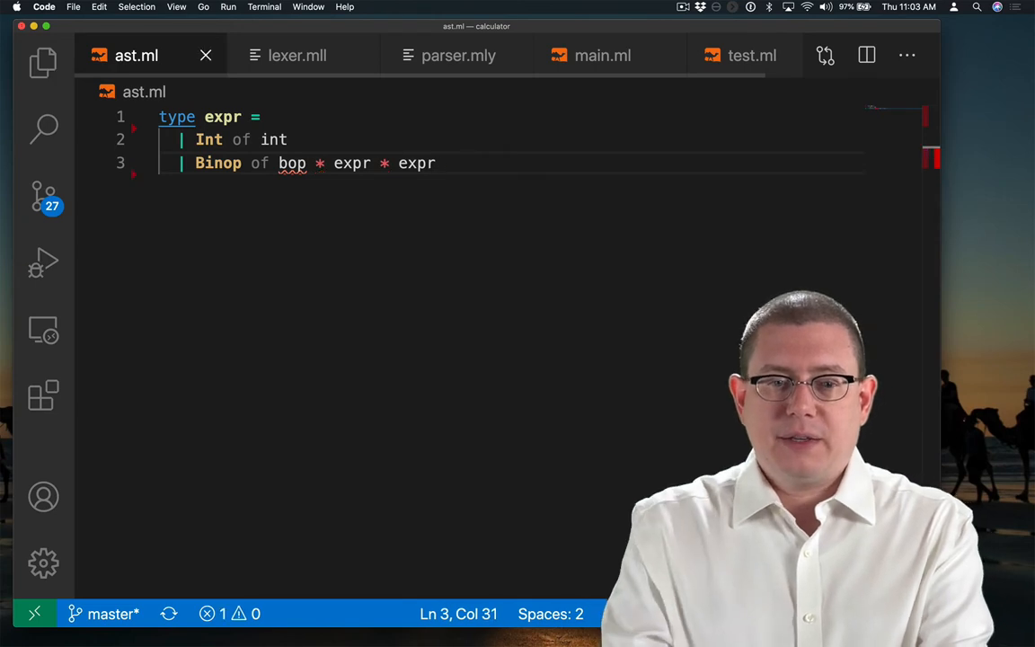
# - Define the bop type in ast.ml with an Add case and a commented-out Mult case
pyautogui.write('ty')
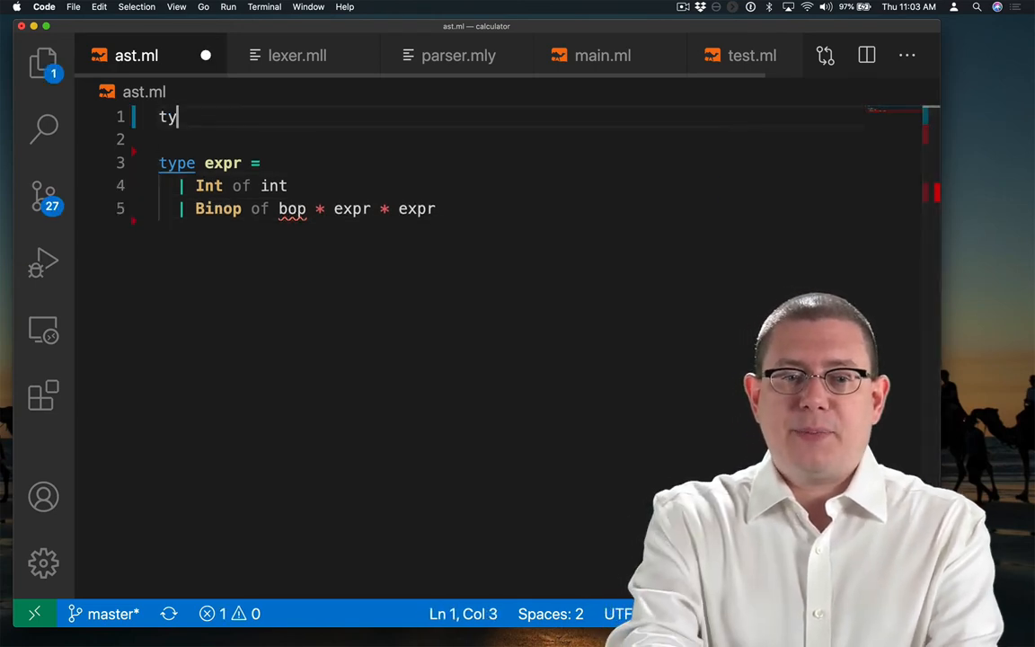
pyautogui.write('pe bop =')
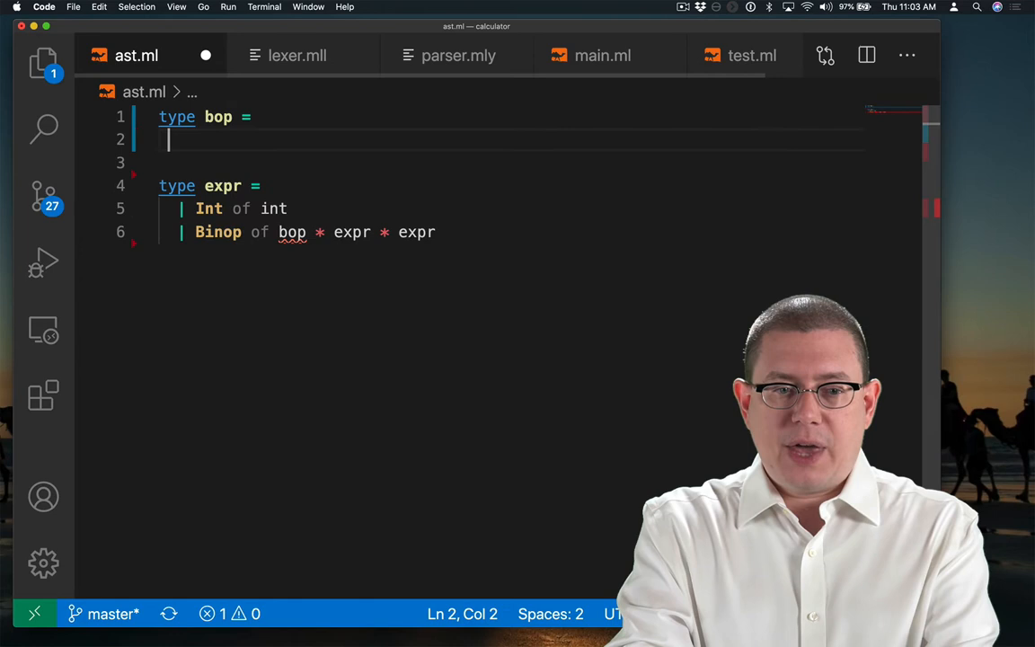
pyautogui.write('| Add')
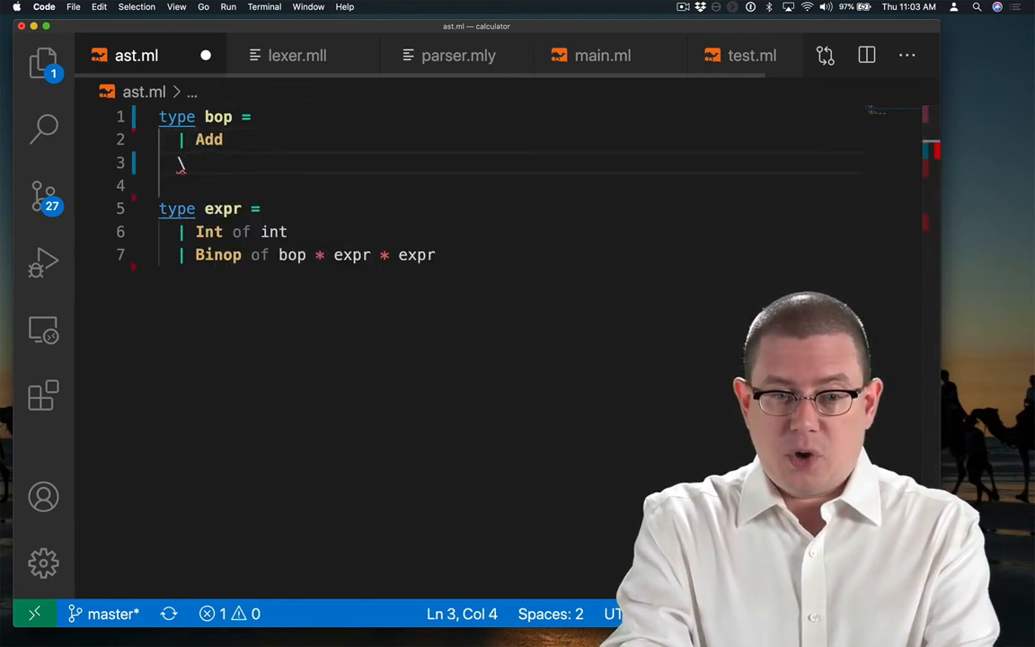
pyautogui.write('| Mult *)')
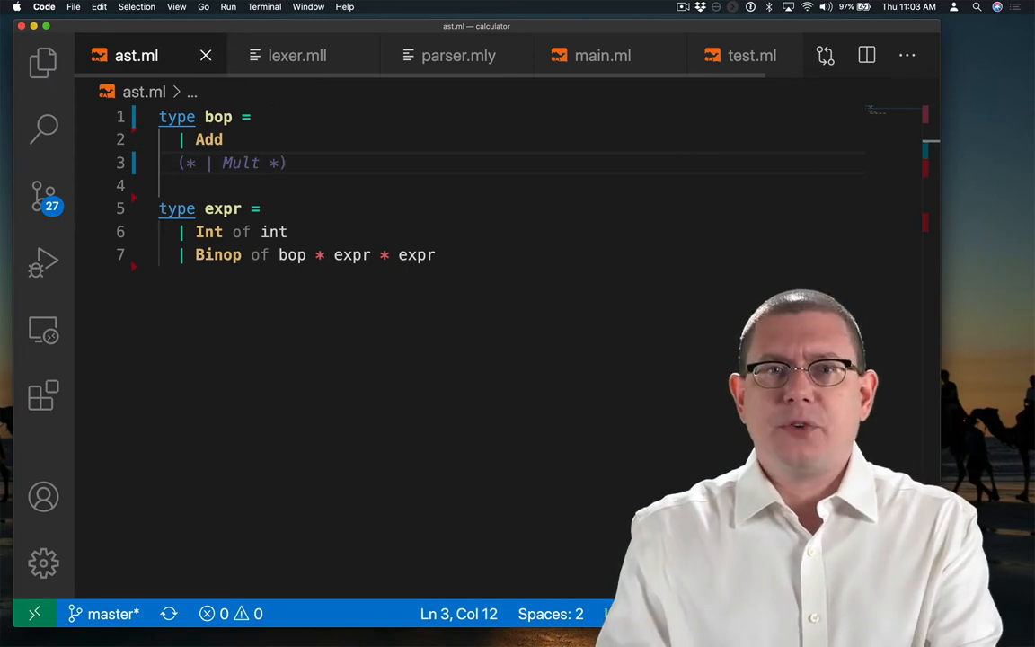
pyautogui.click(297, 55)
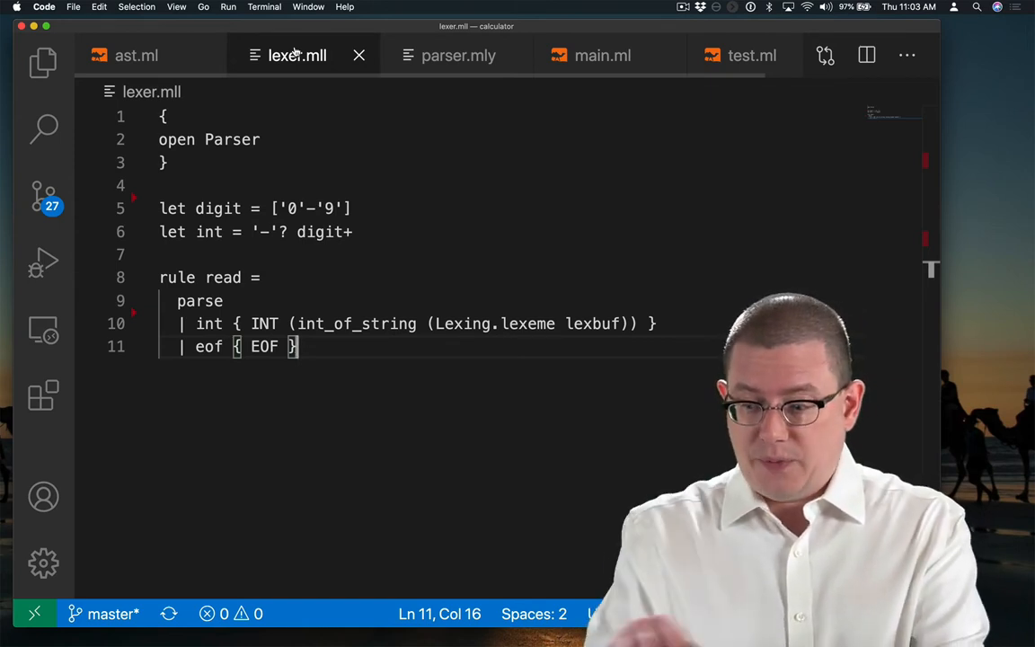
# - Add a lexer.mll rule turning "+" into the PLUS token, above the int rule
pyautogui.click(199, 302)
pyautogui.write('|')
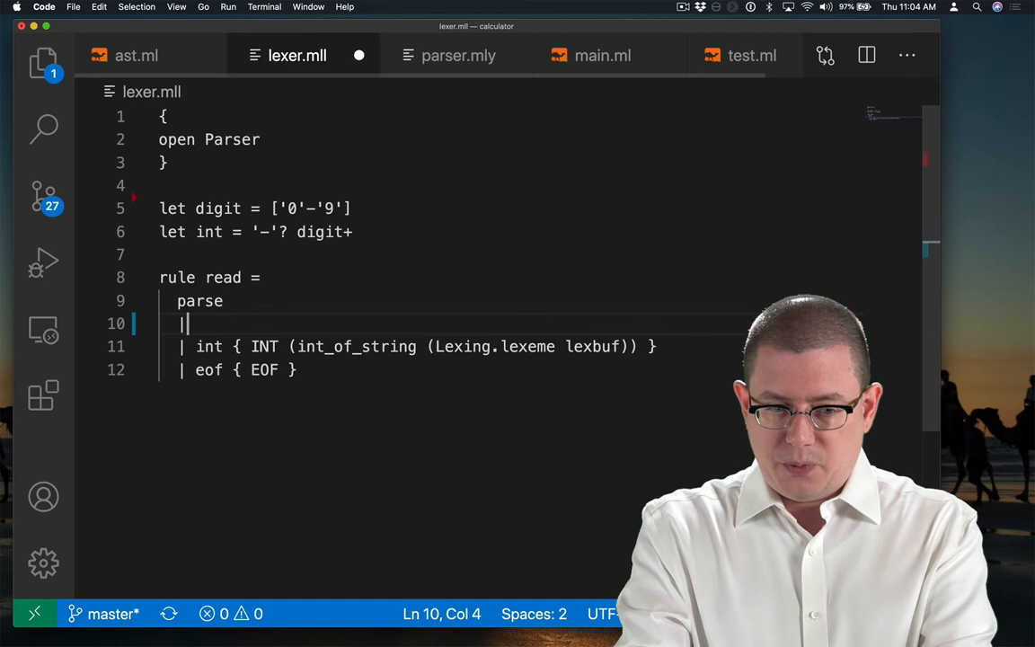
pyautogui.write('"+')
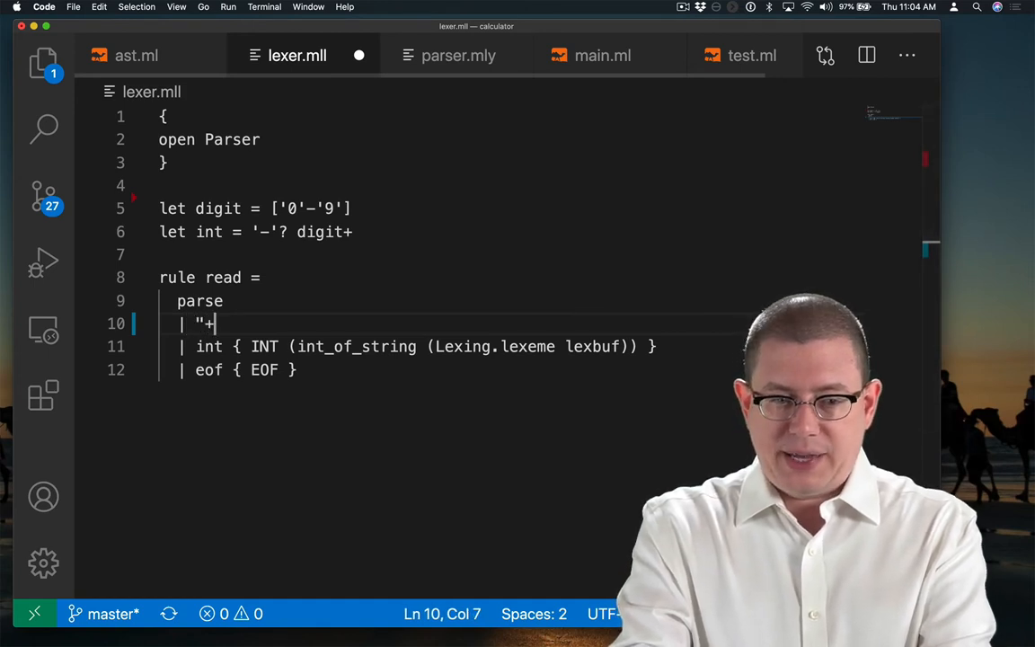
pyautogui.write('{}')
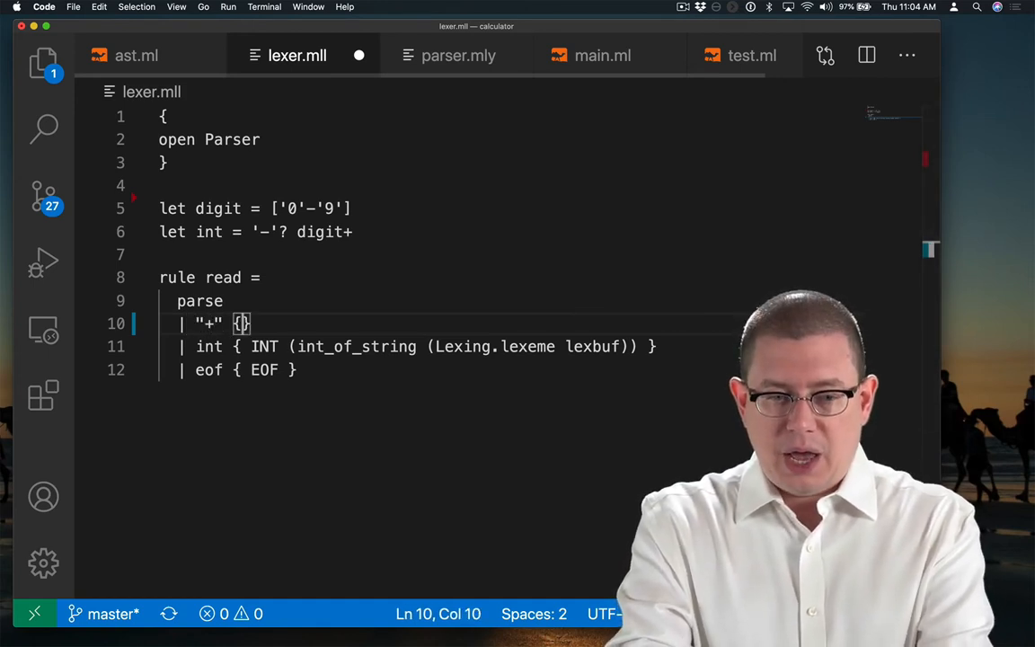
pyautogui.write('P')
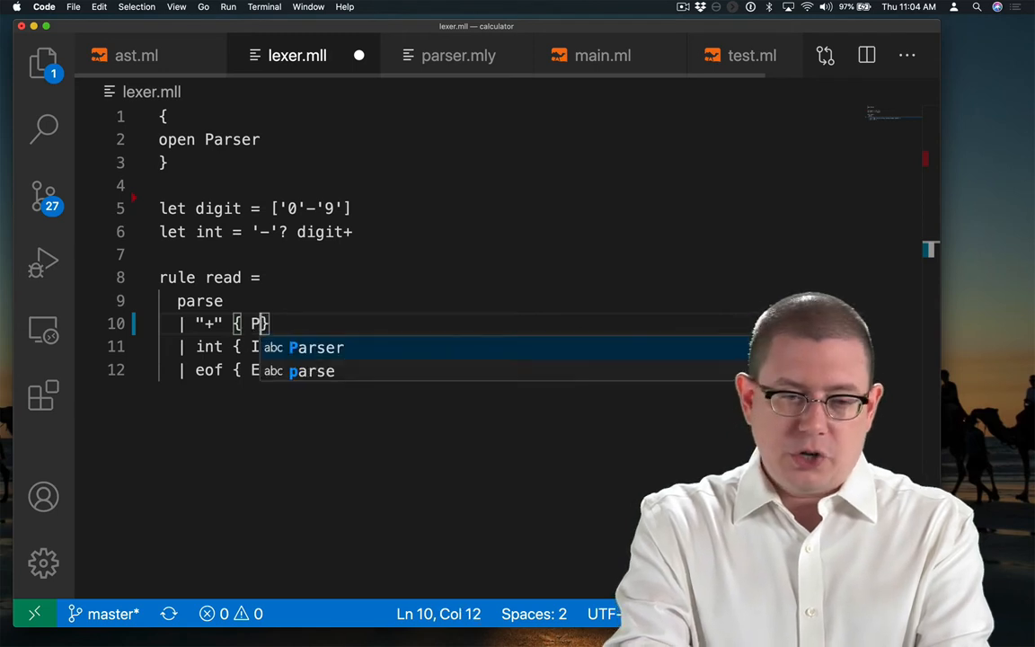
pyautogui.write('LUS }')
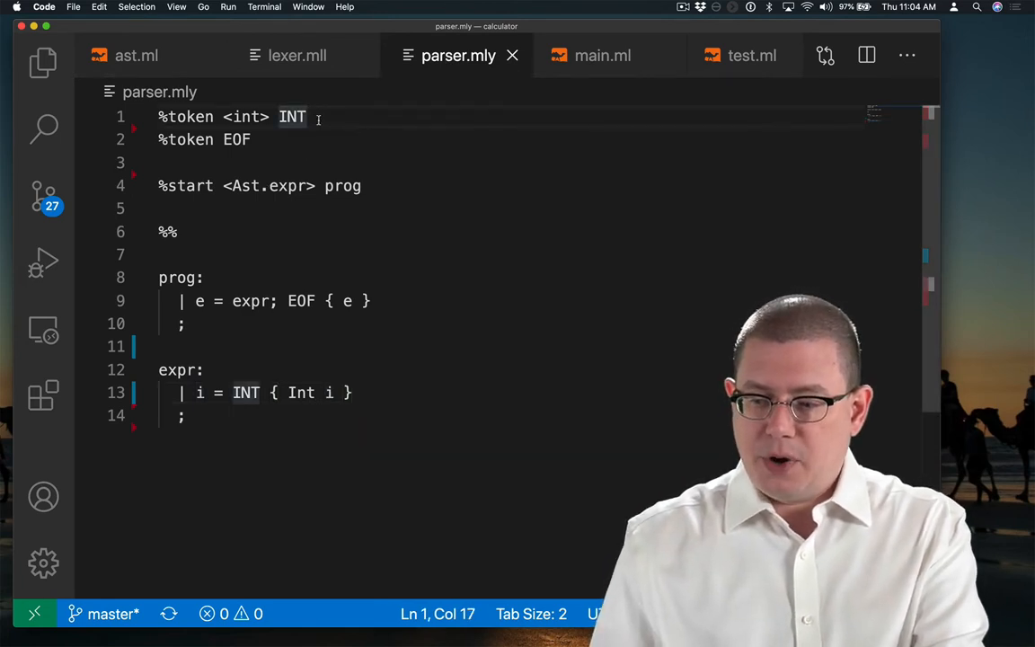
# - Declare a new %token PLUS below the INT token in parser.mly
pyautogui.press('Return')
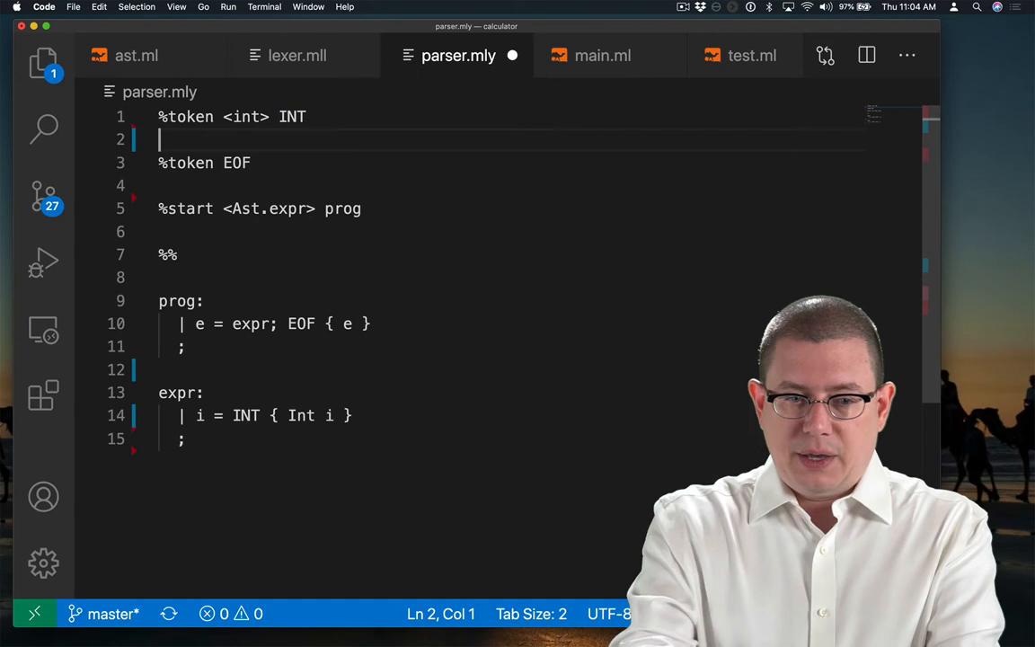
pyautogui.write('%token')
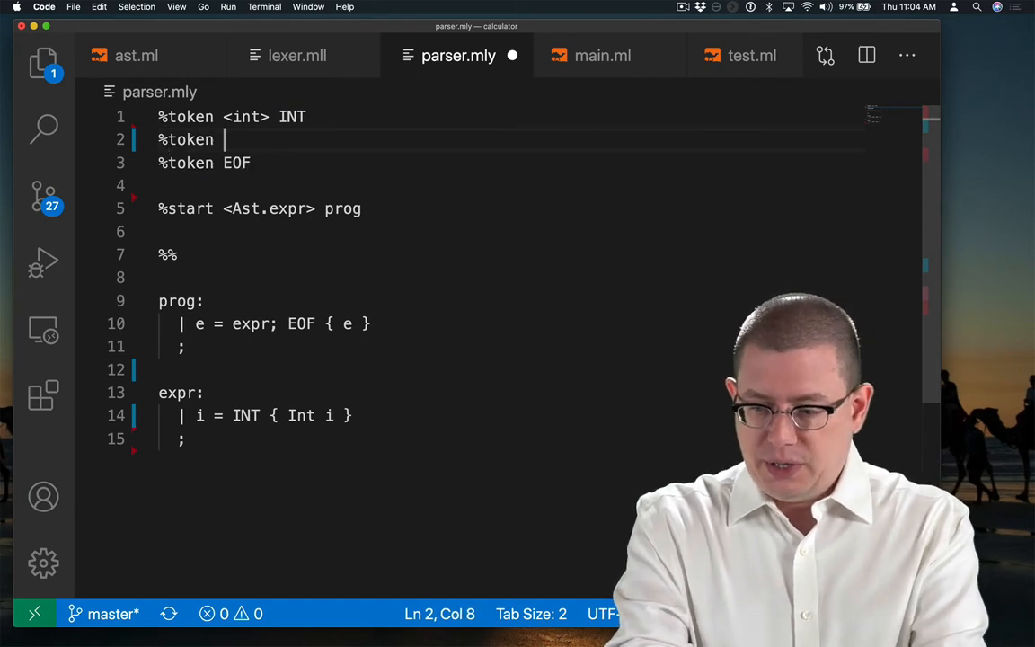
pyautogui.write('PLUS')
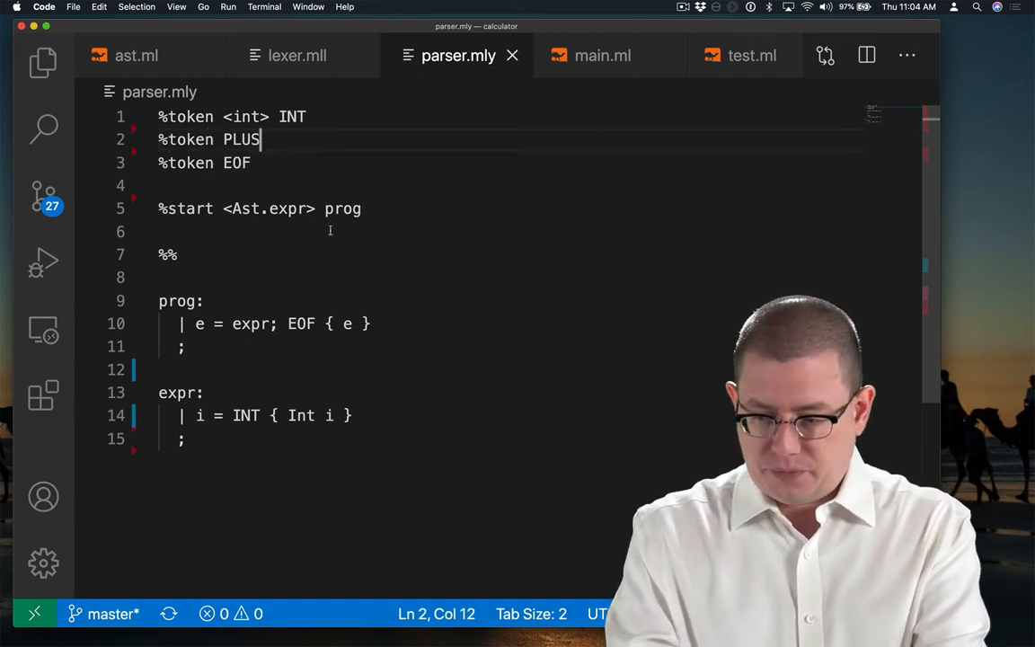
pyautogui.scroll(-3)
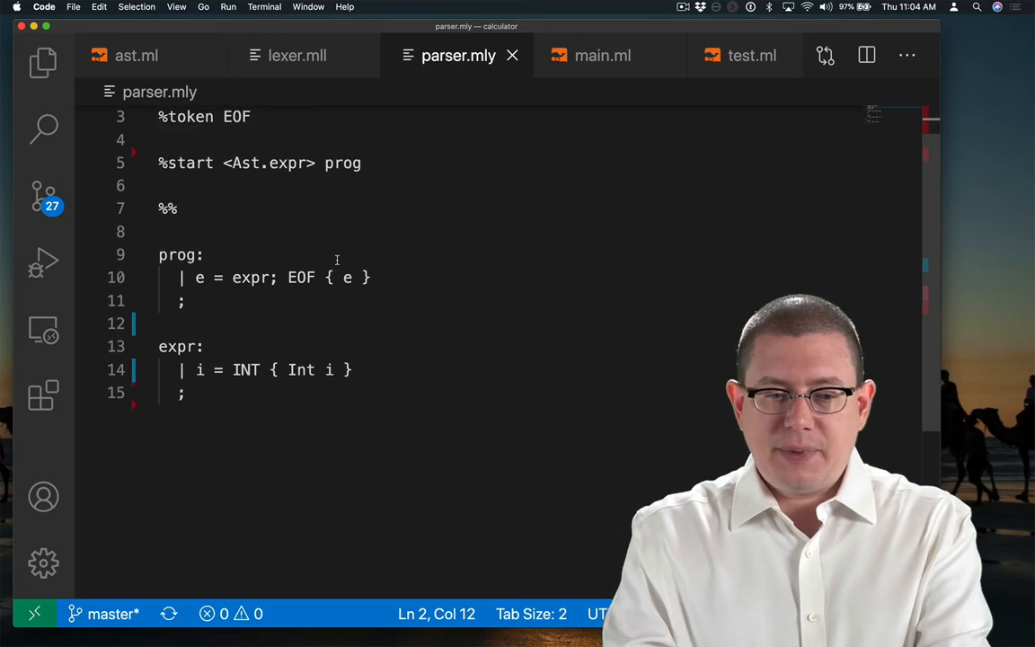
# - Add the expr rule e1 = expr; PLUS; e2 = expr producing Binop (Add, e1, e2)
pyautogui.click(351, 369)
pyautogui.write('| e1')
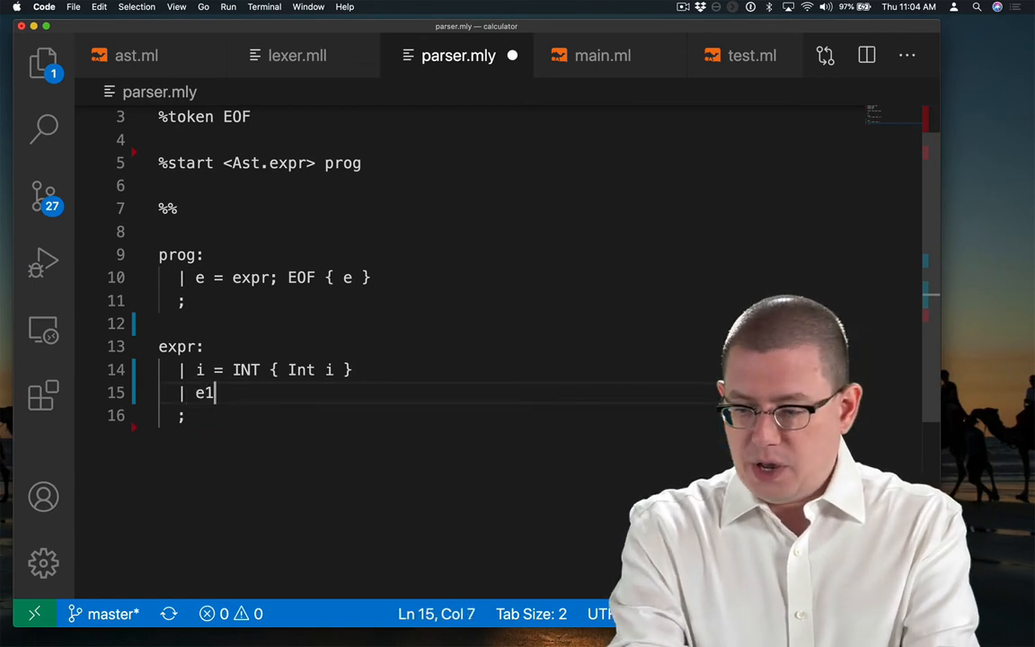
pyautogui.write('= expr')
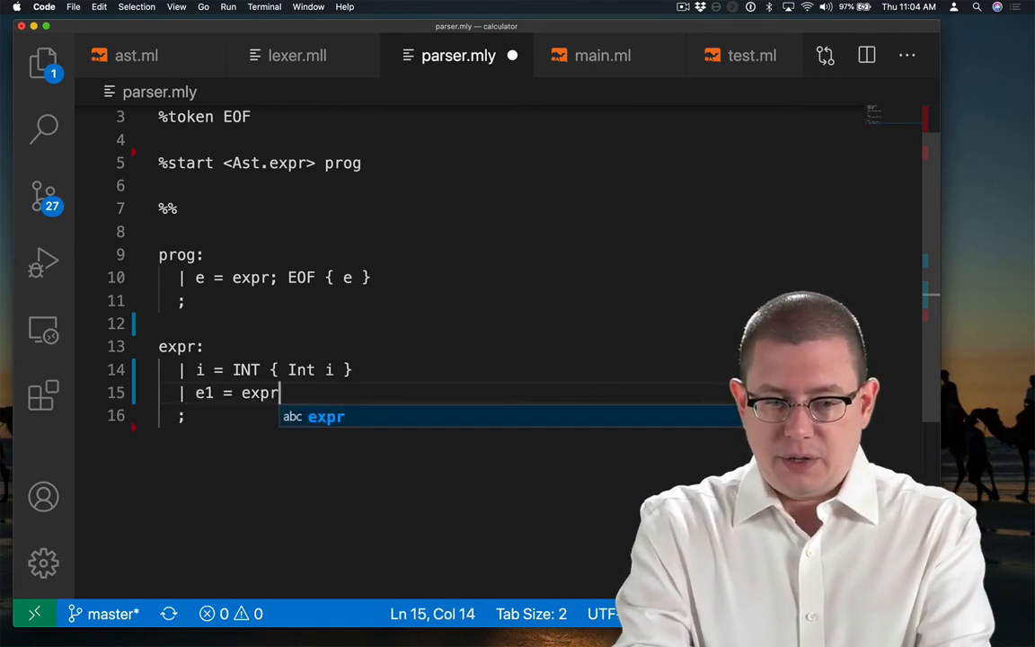
pyautogui.write('; PLUSS')
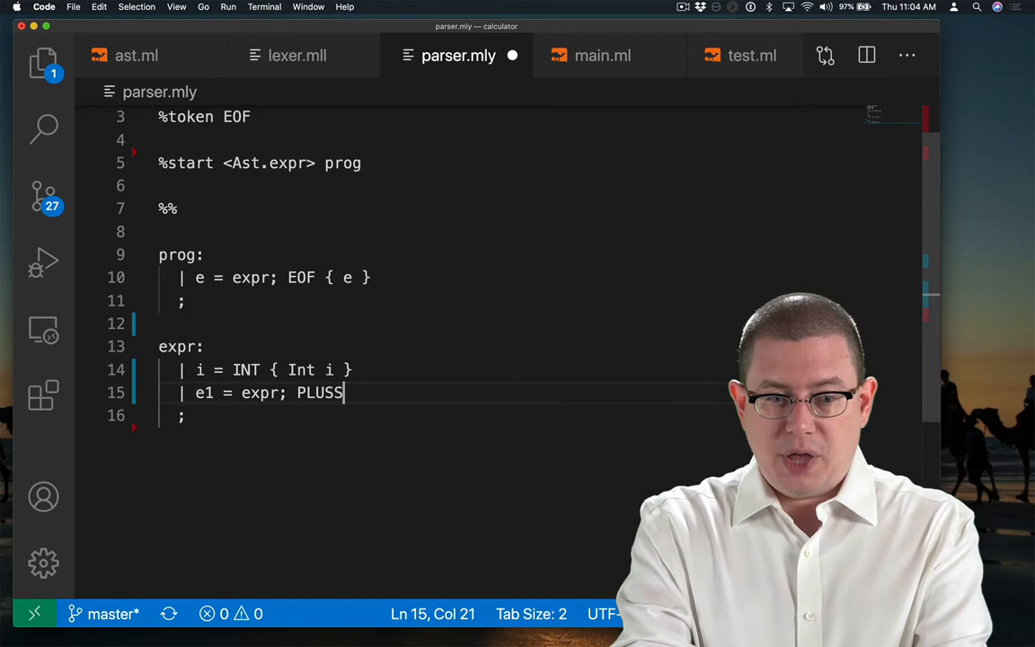
pyautogui.write('; e2')
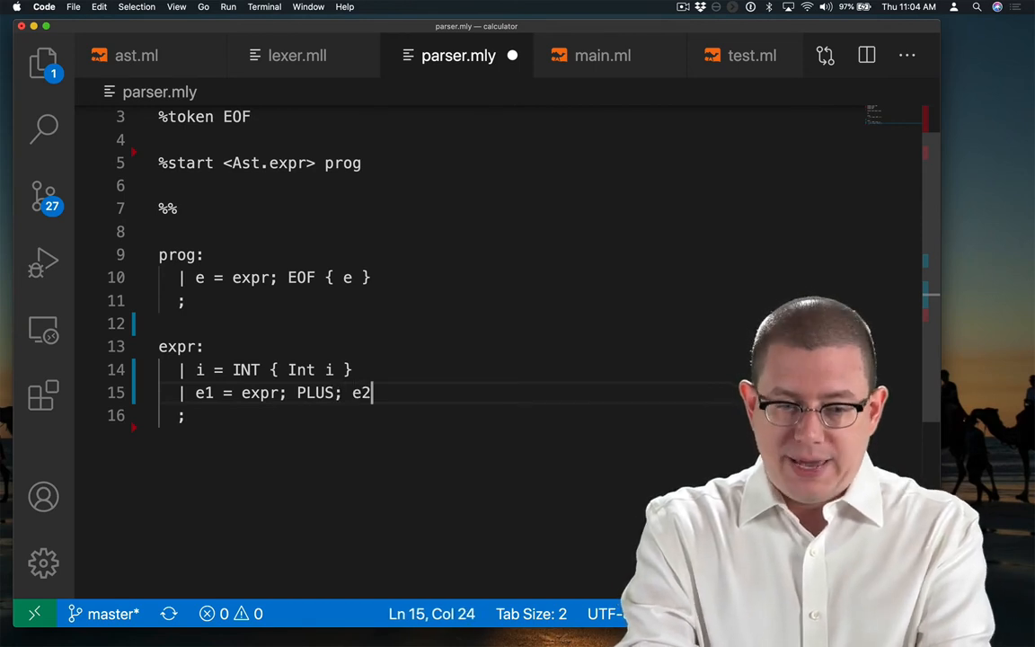
pyautogui.write('= expr {')
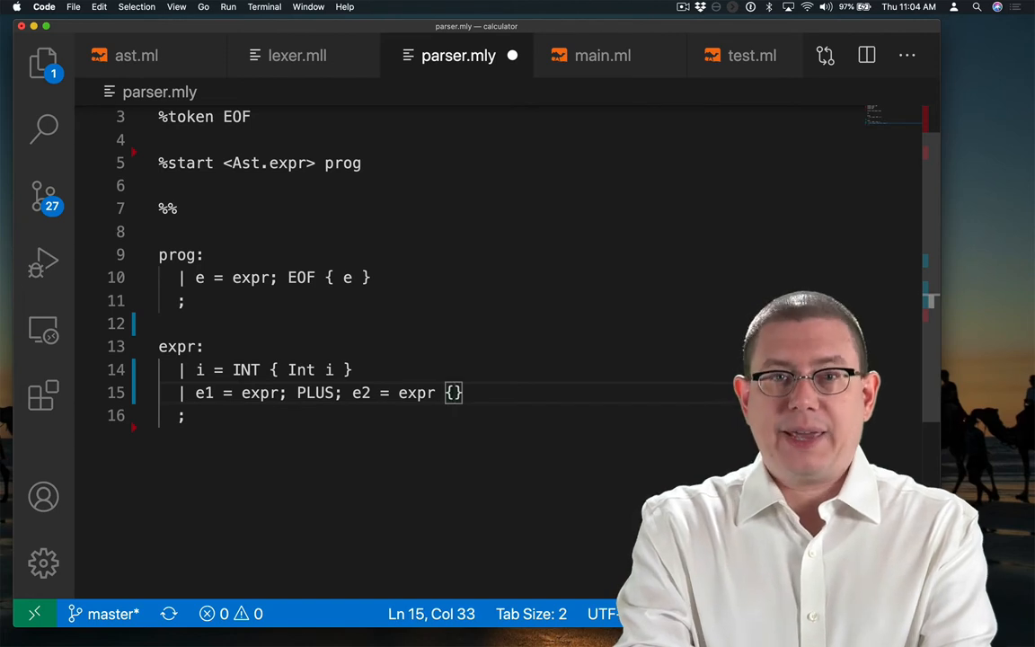
pyautogui.write('Bin')
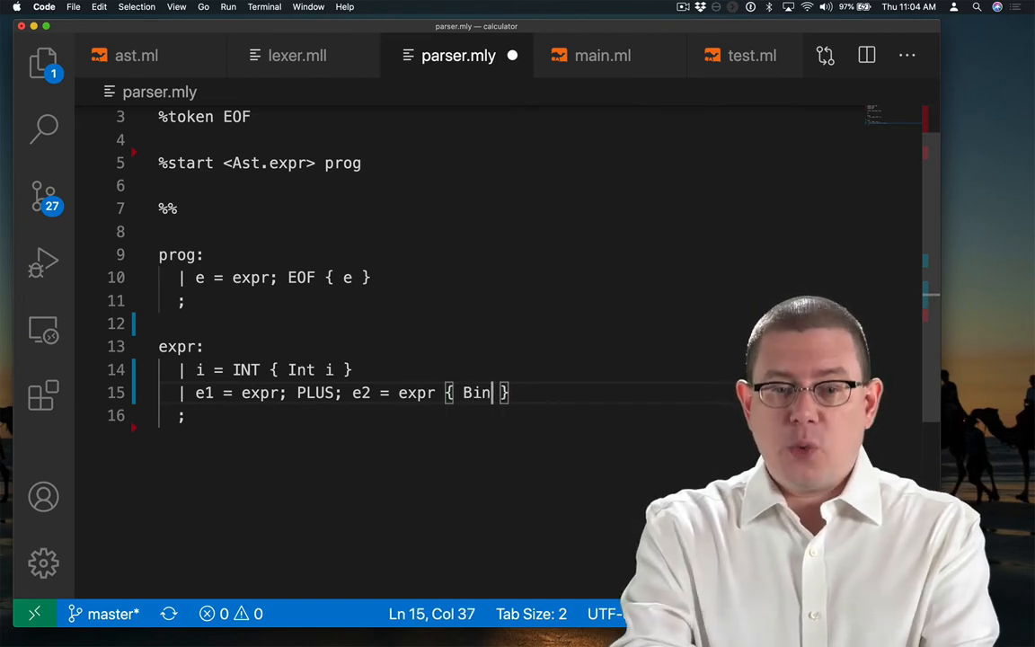
pyautogui.write('op')
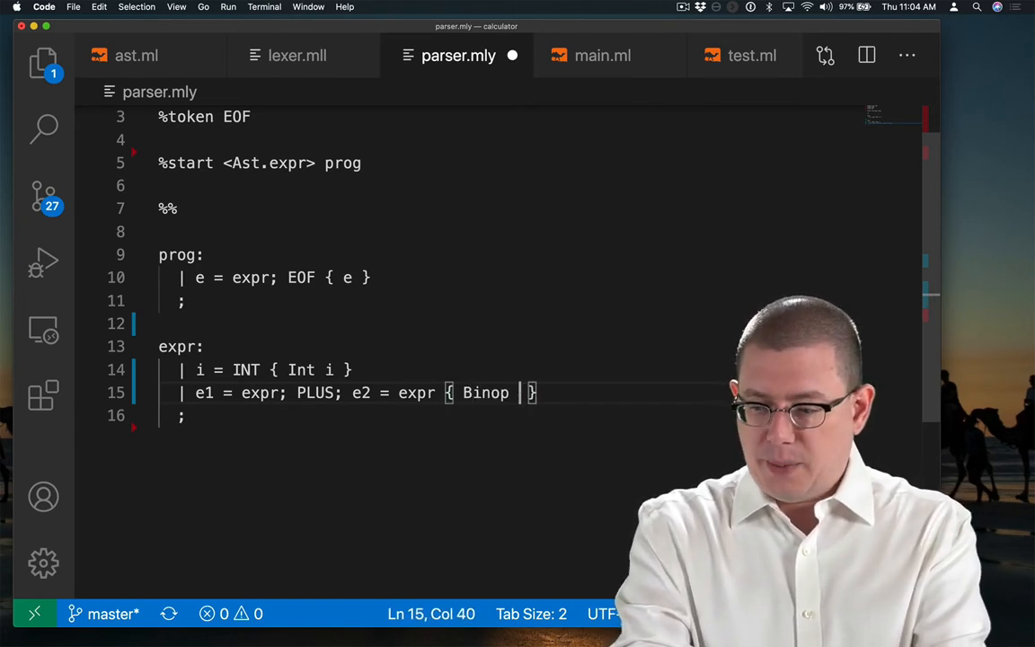
pyautogui.write('(Add, e1, e2')
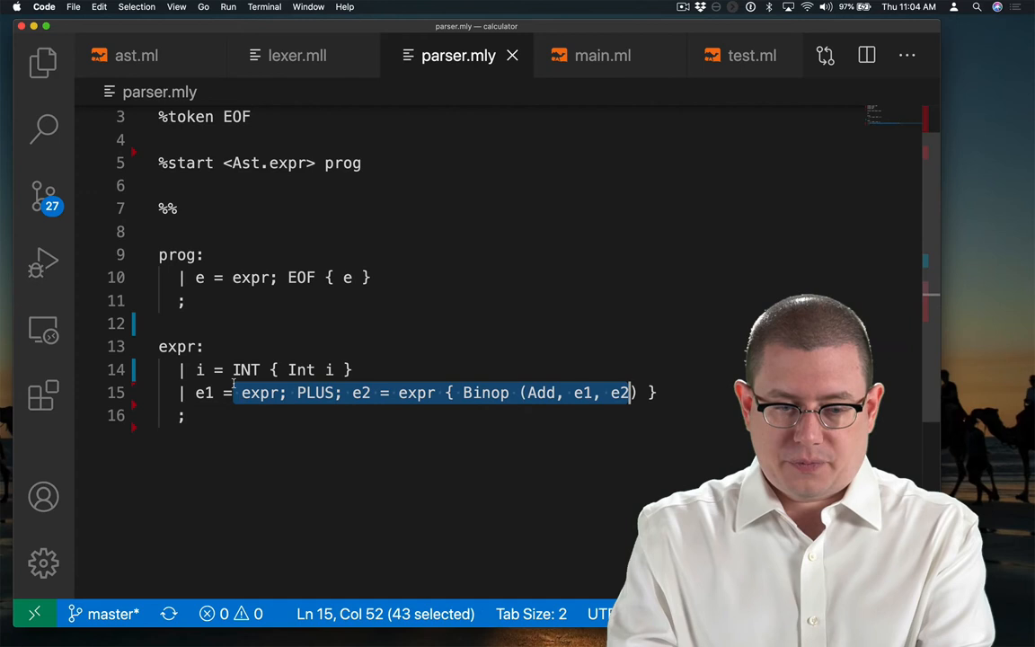
pyautogui.click(186, 415)
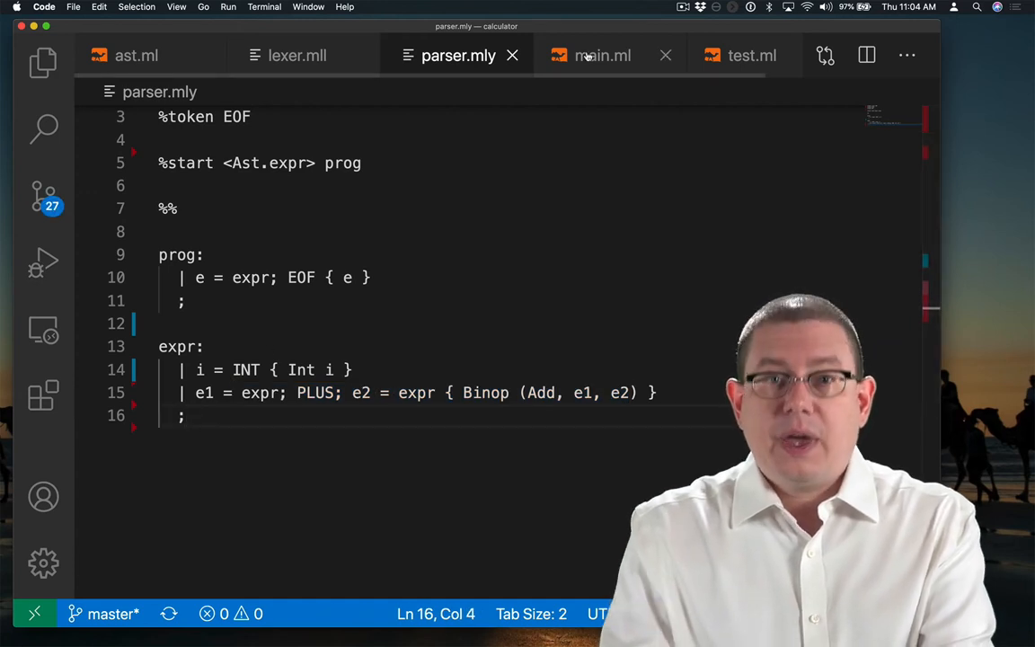
pyautogui.moveTo(602, 55)
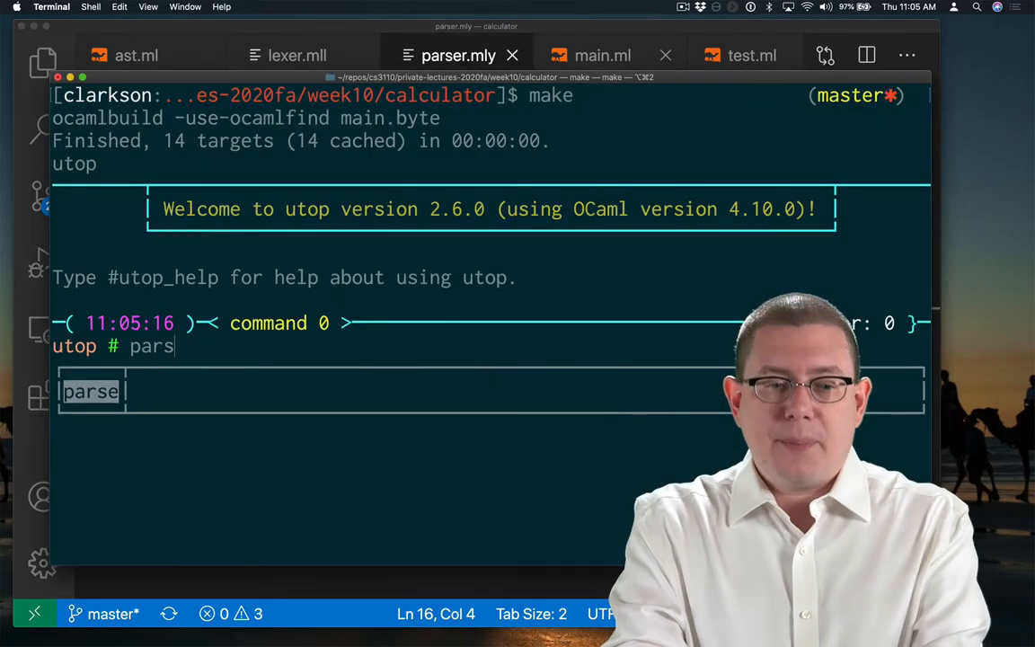
# - In utop, run parse "1+1" and then interp "1+1"
pyautogui.write('"1+1";')
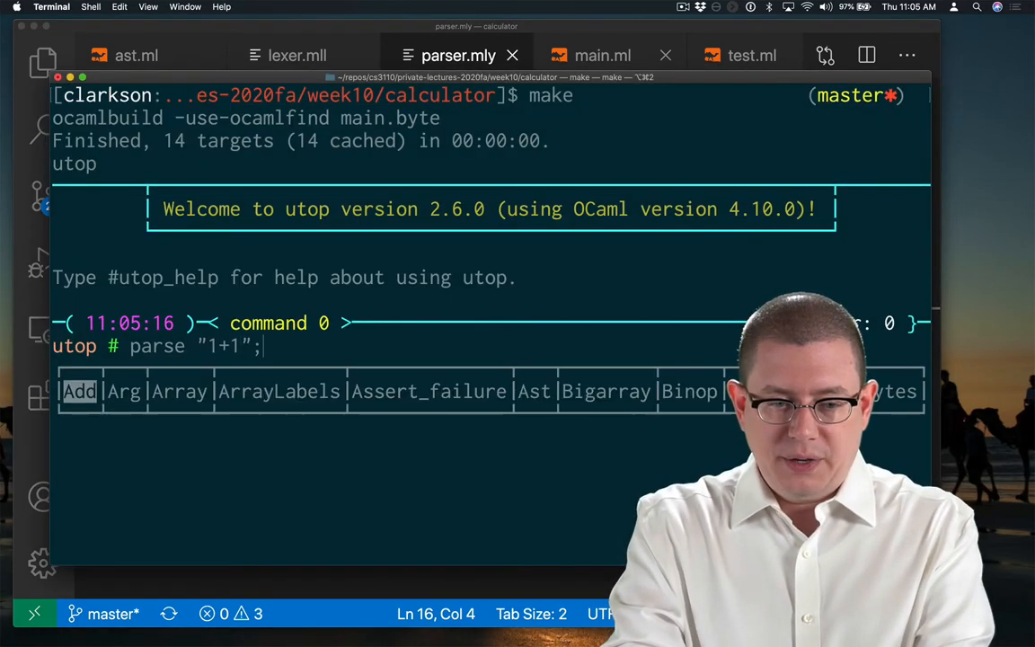
pyautogui.press('Return')
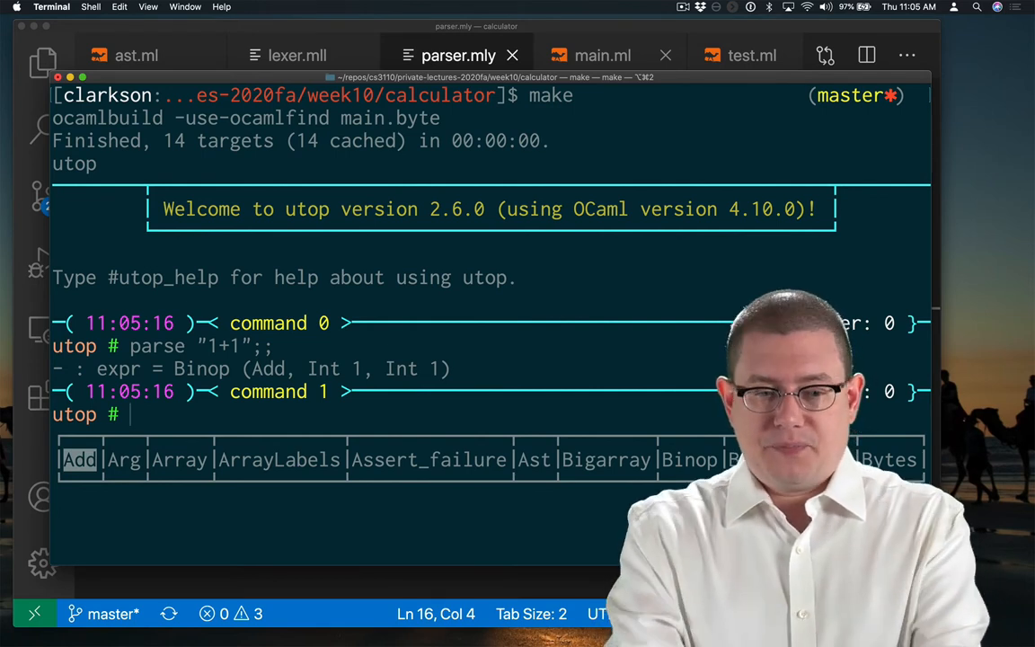
pyautogui.write('eval')
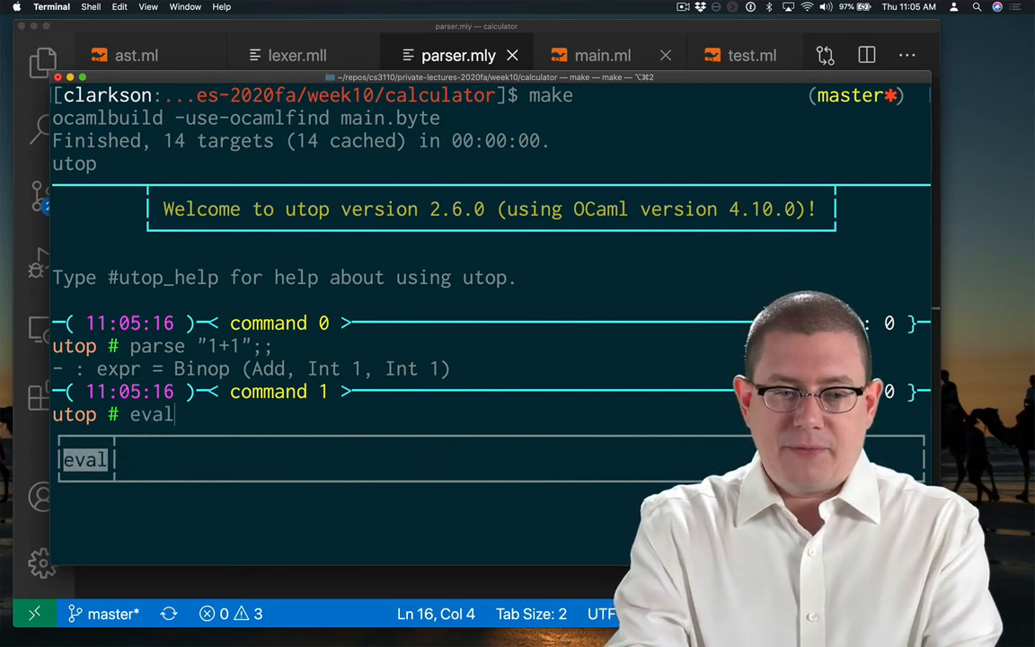
pyautogui.press('backspace')
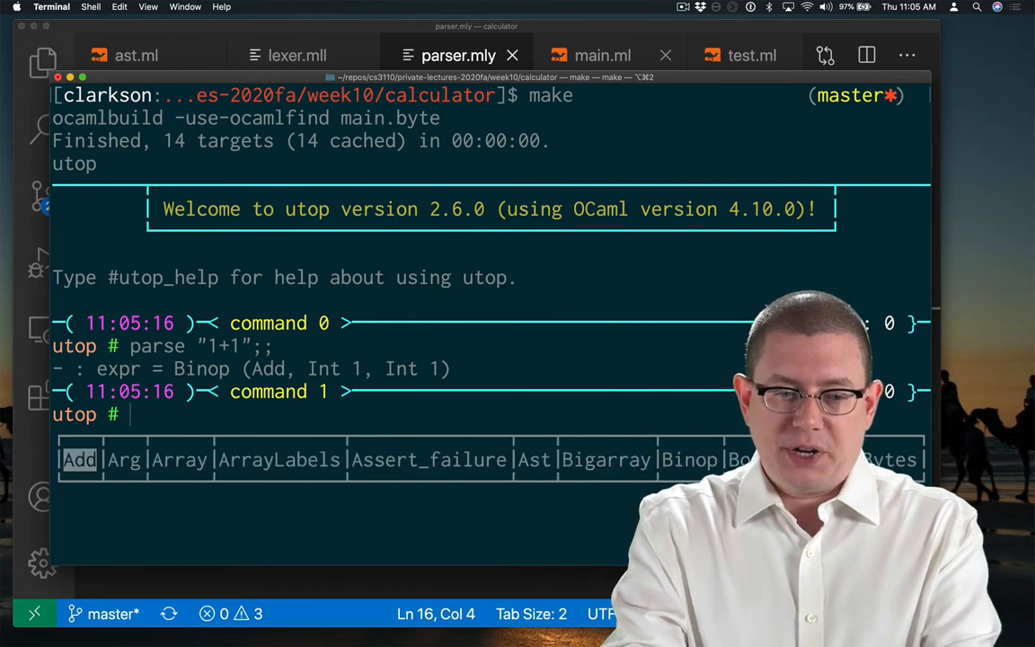
pyautogui.write('interp "1+1')
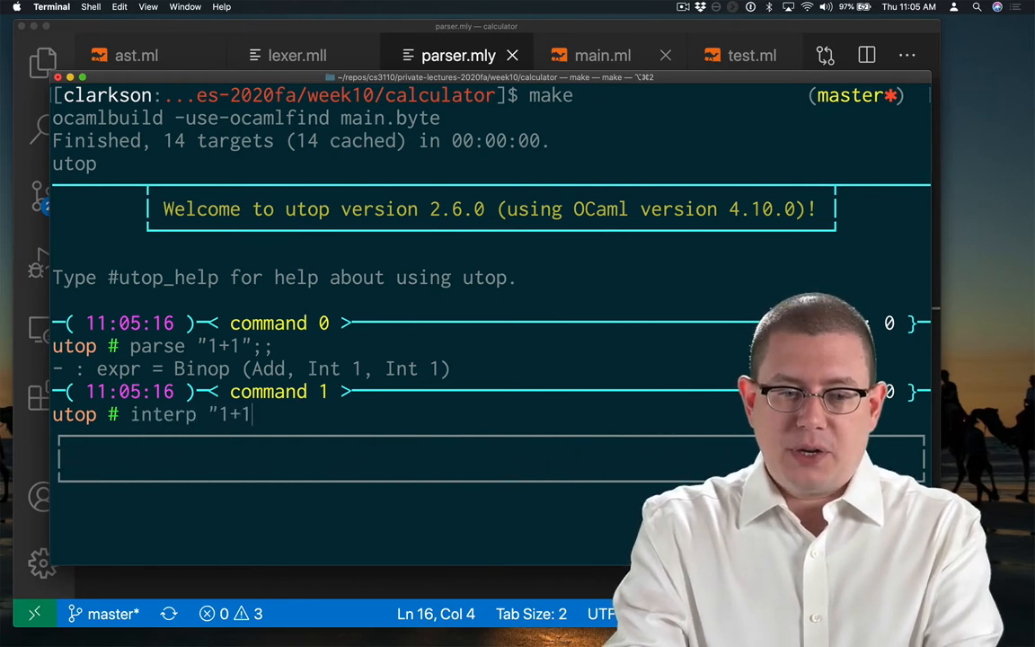
pyautogui.press('Return')
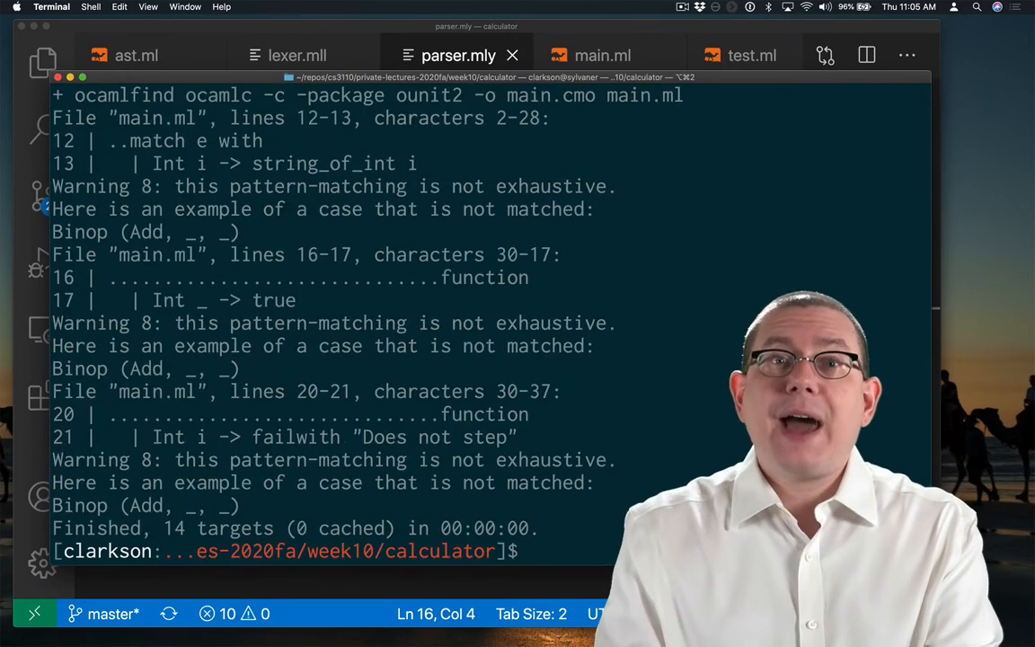
# - Scroll up through the build output to read the non-exhaustive match warnings
pyautogui.scroll(3)
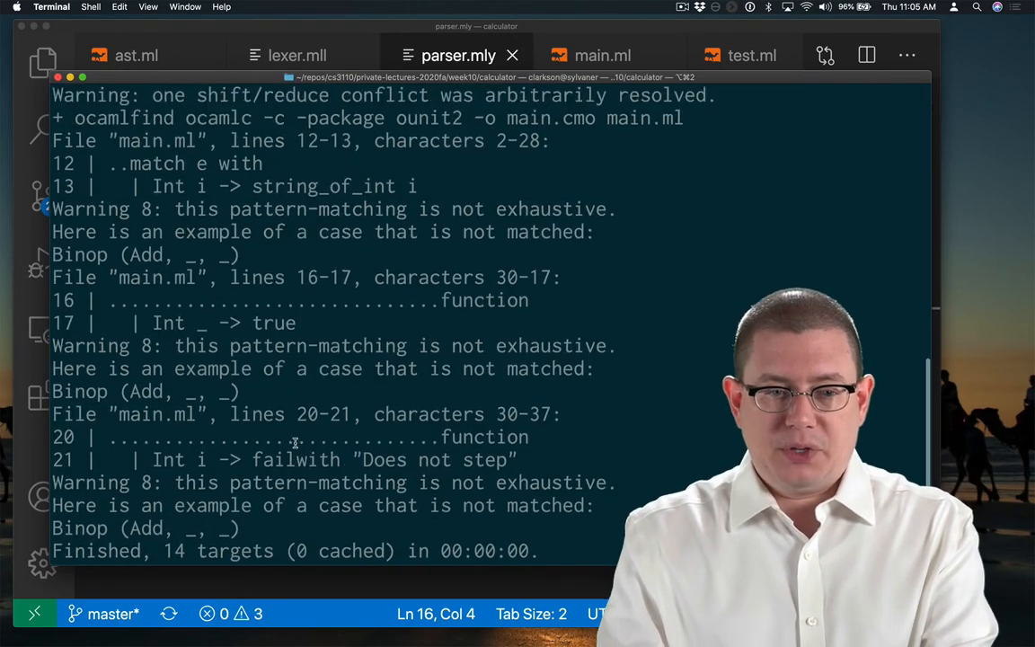
pyautogui.scroll(3)
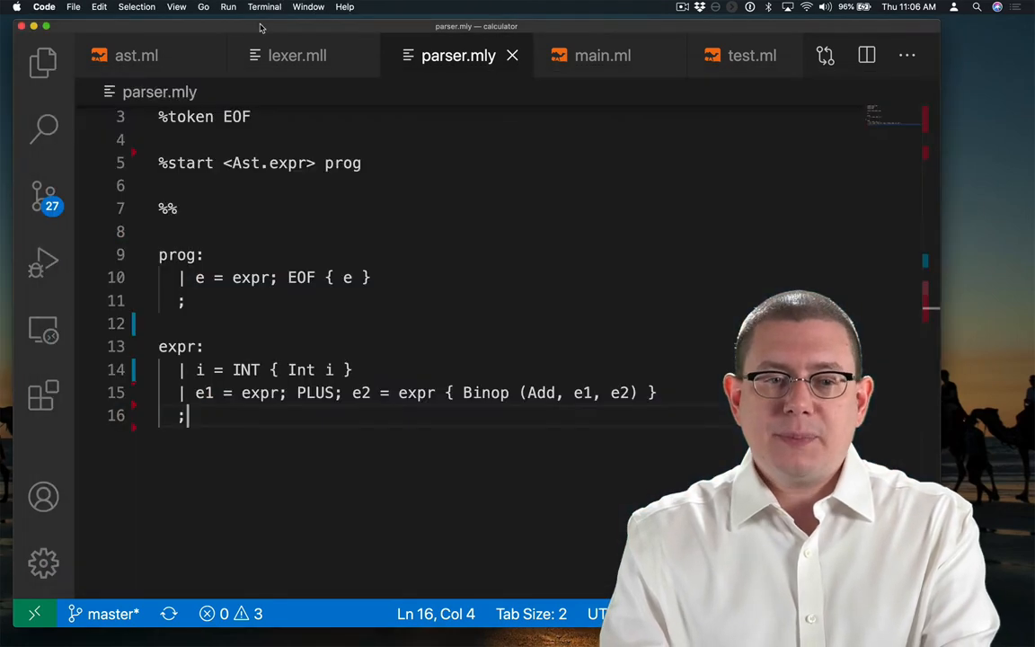
# - Review the expression types in ast.ml, then bring up main.ml
pyautogui.click(136, 54)
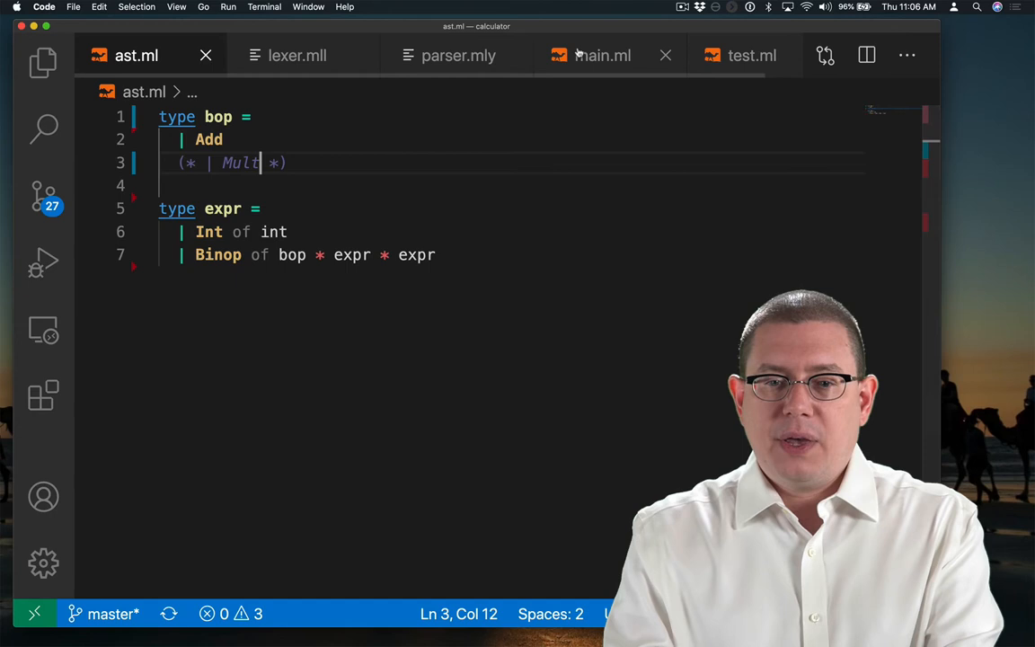
pyautogui.click(603, 55)
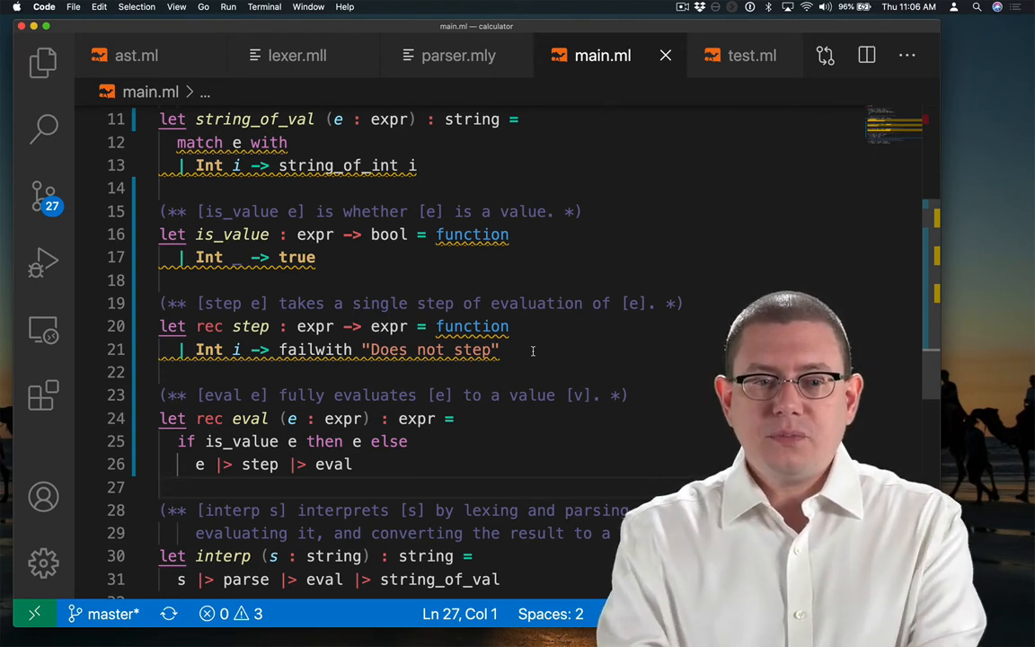
# - Add a Binop _ -> failwith "precondition violated" arm to string_of_val in main.ml
pyautogui.scroll(3)
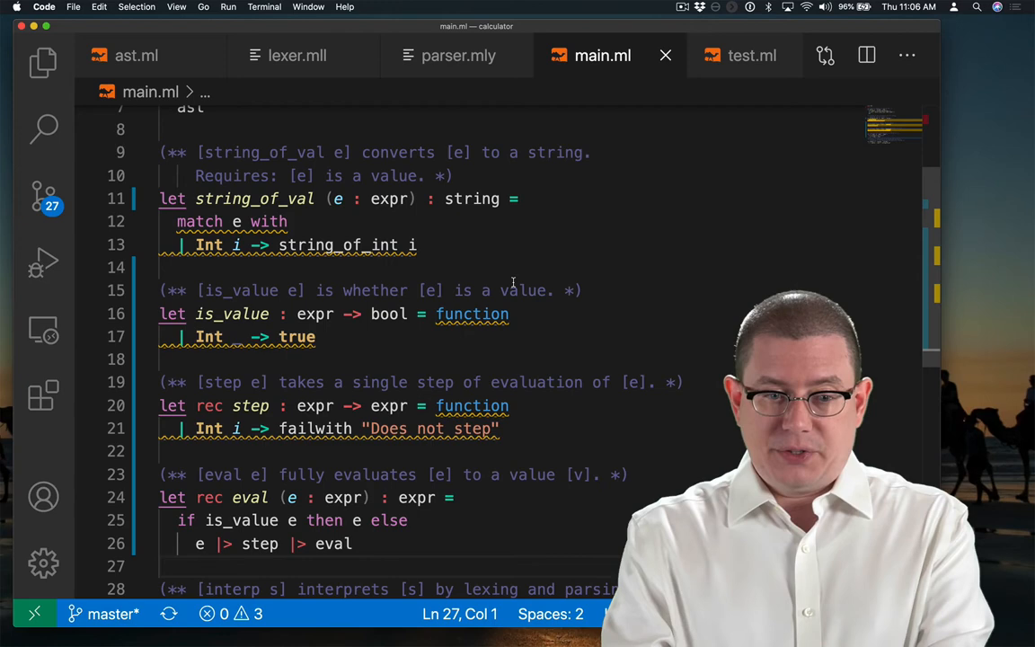
pyautogui.write('| Binop _ ->')
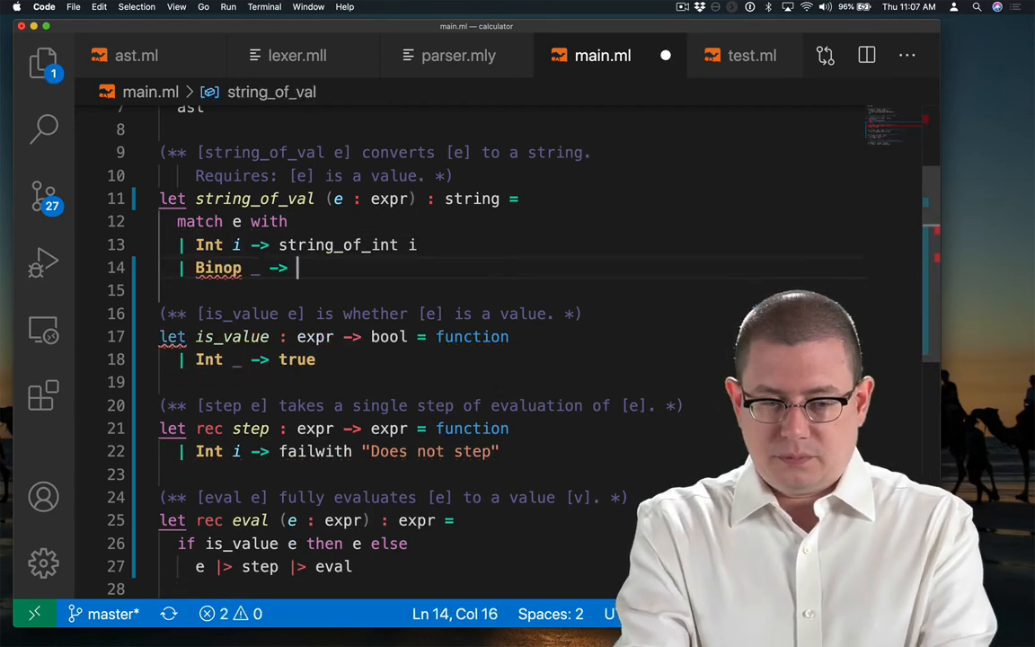
pyautogui.write('failwith "precondition violated"')
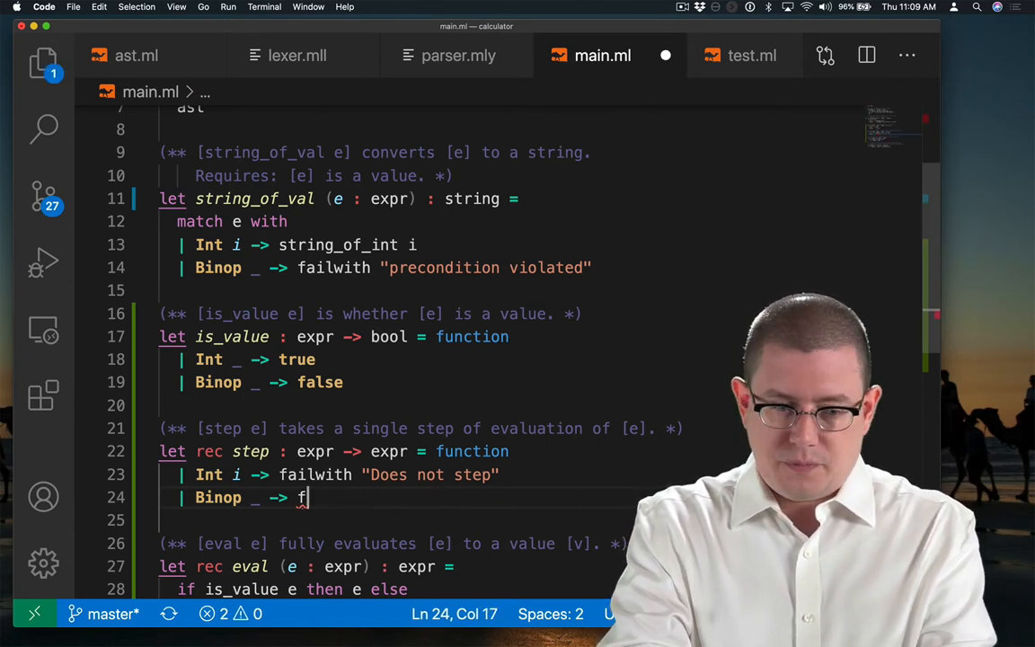
# - Add step arms: Binop (bop, step e1, e2), and failwith "TODO" when both operands are values
pyautogui.write('(bop, e1, e2) -> Binop (bop, step e1,')
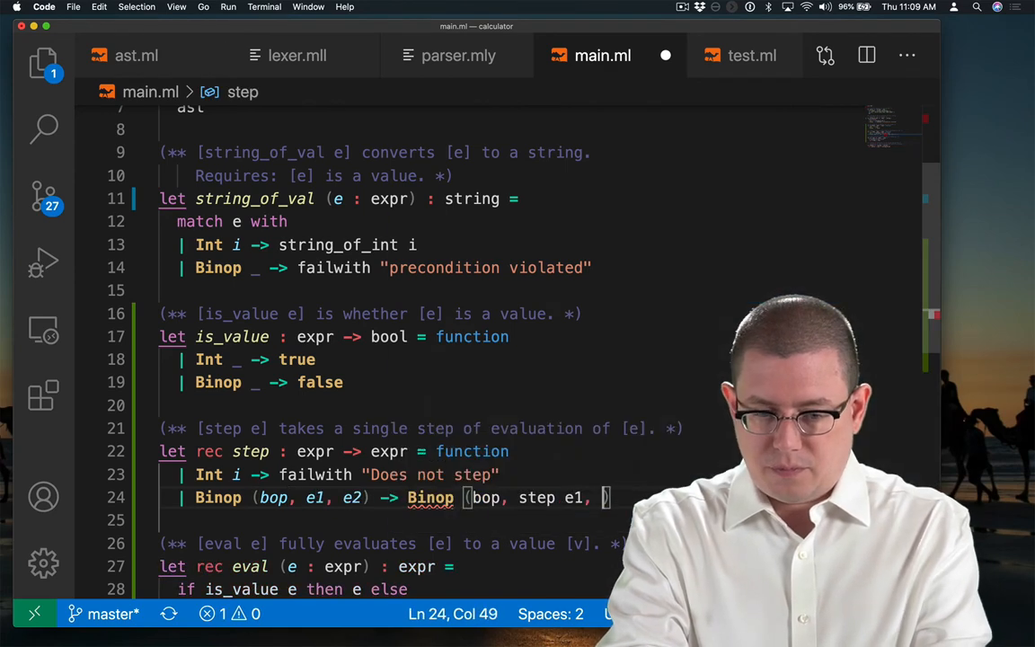
pyautogui.write('when is_valu')
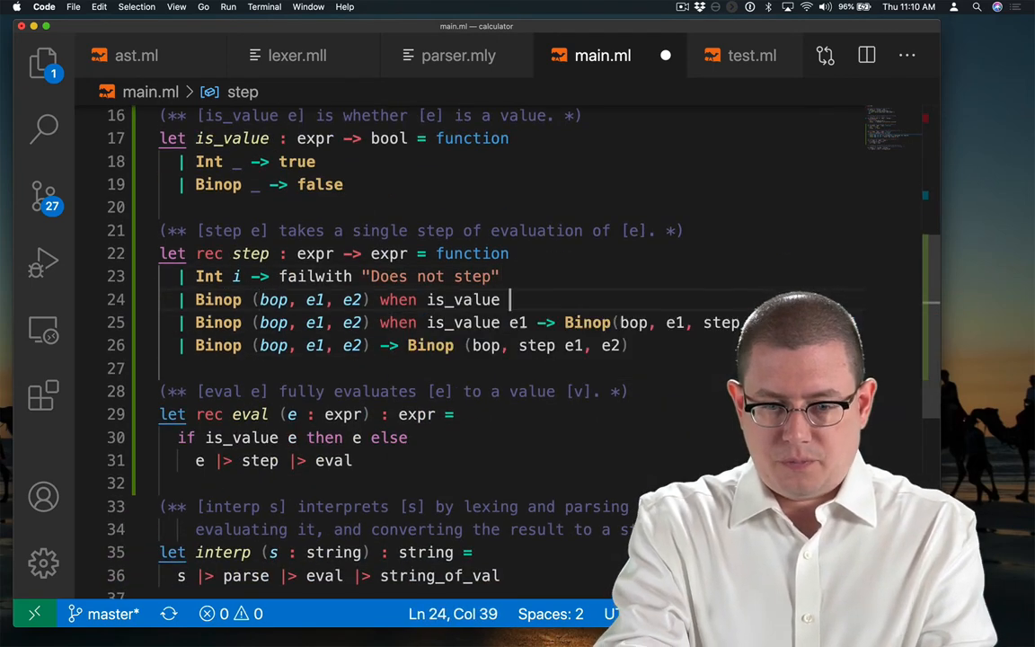
pyautogui.write('e1 && is_value e2 ->')
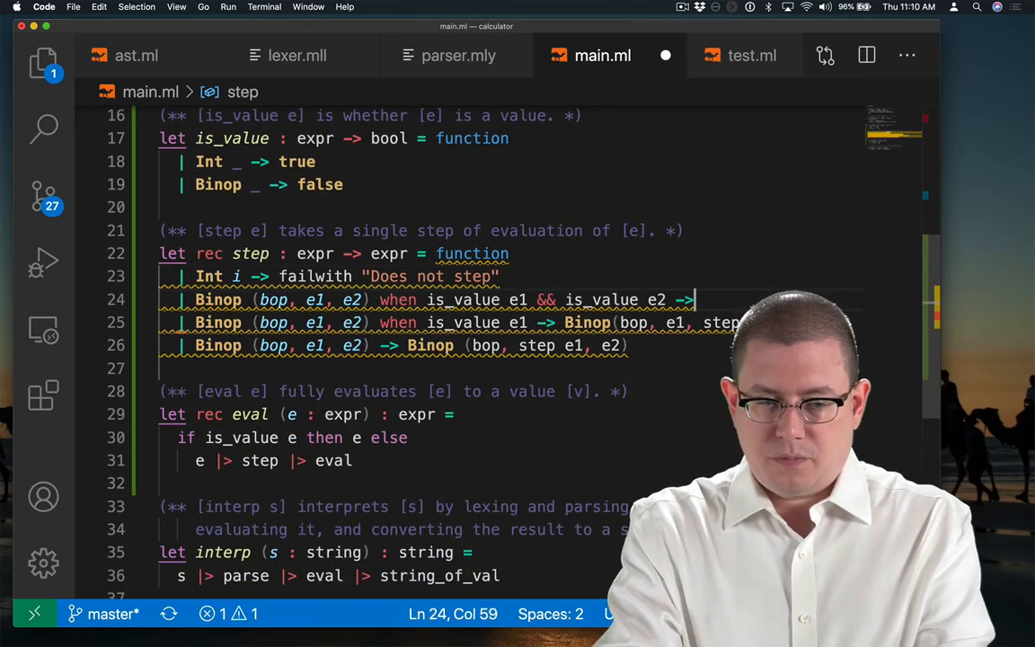
pyautogui.write('failwith "TODO"')
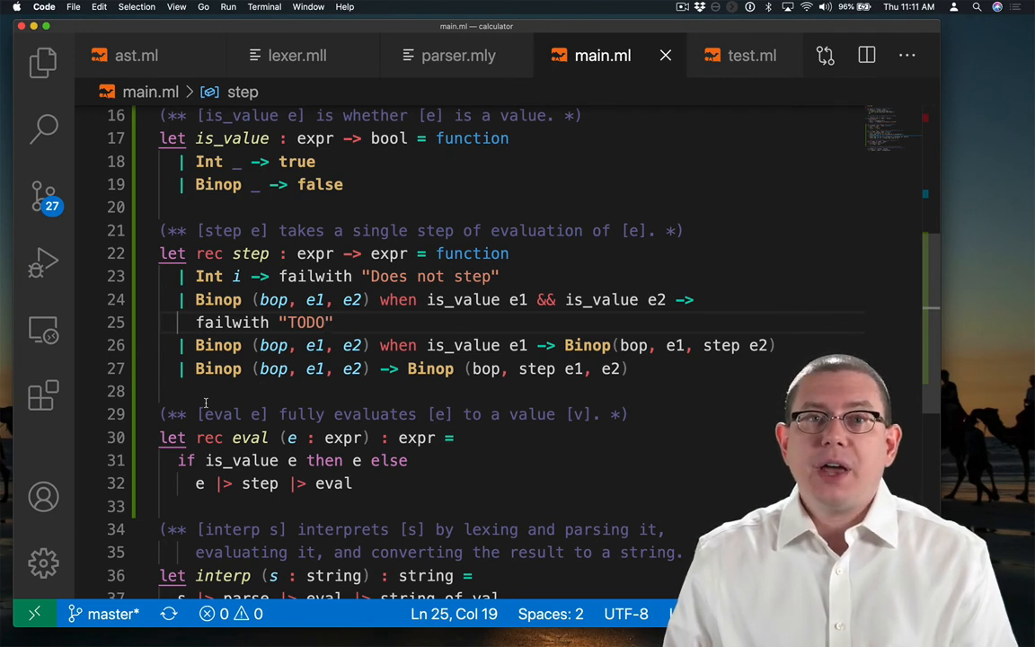
pyautogui.moveTo(215, 391)
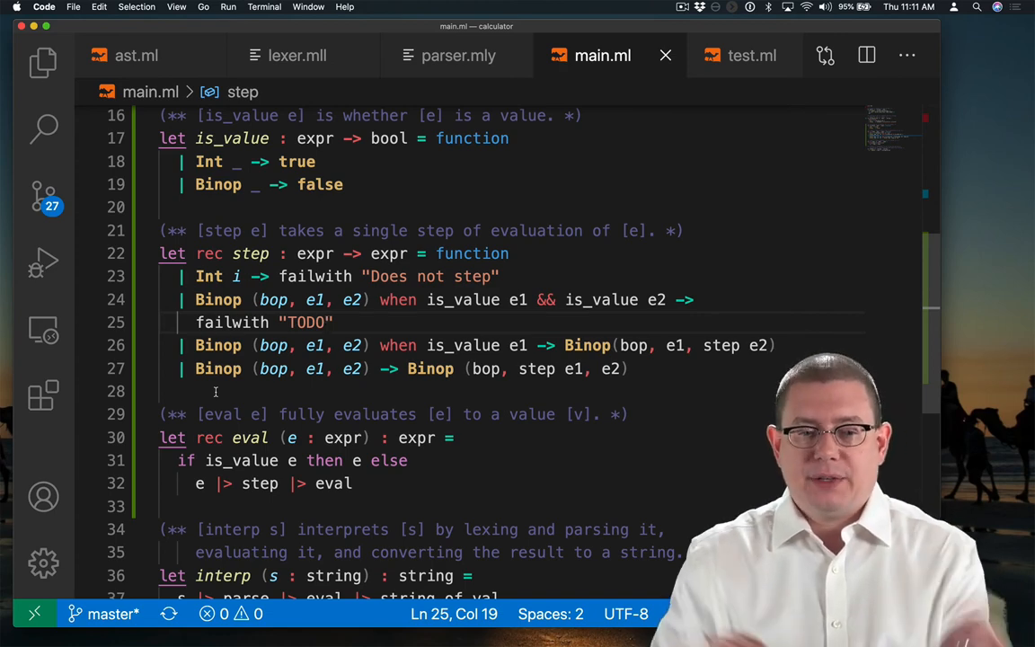
# - Replace the TODO with step_binop bop e1 e2 and begin the and step_bop helper
pyautogui.write('step_binop bop e1 e2')
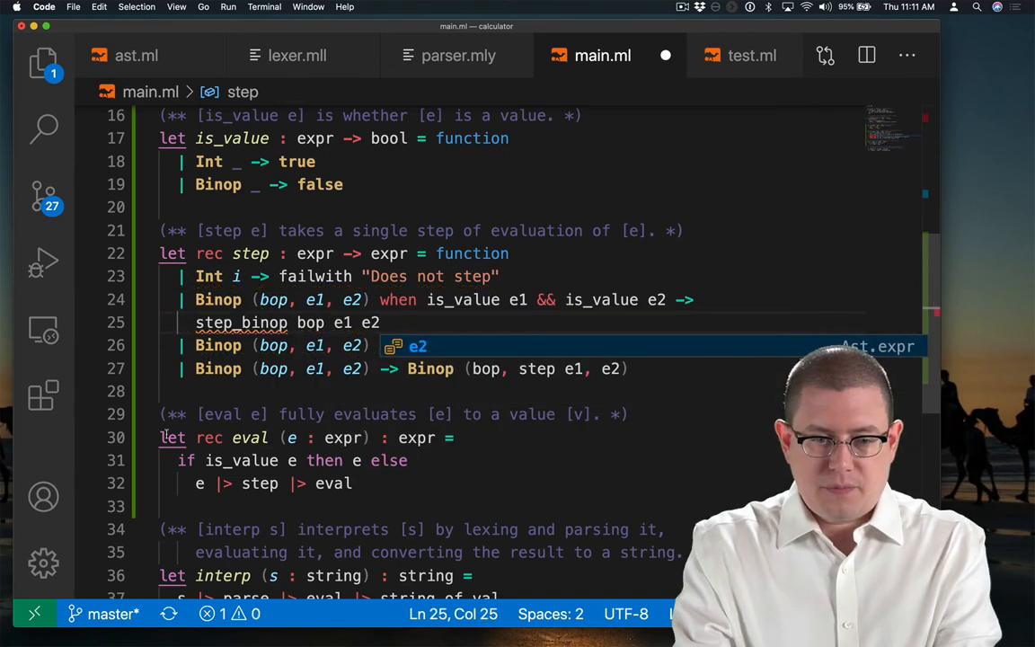
pyautogui.write('and step_bop bop v1 v2 = match bop, v1, v2 with')
pyautogui.write('| Add, Int a, Int b -> Int (a + b)')
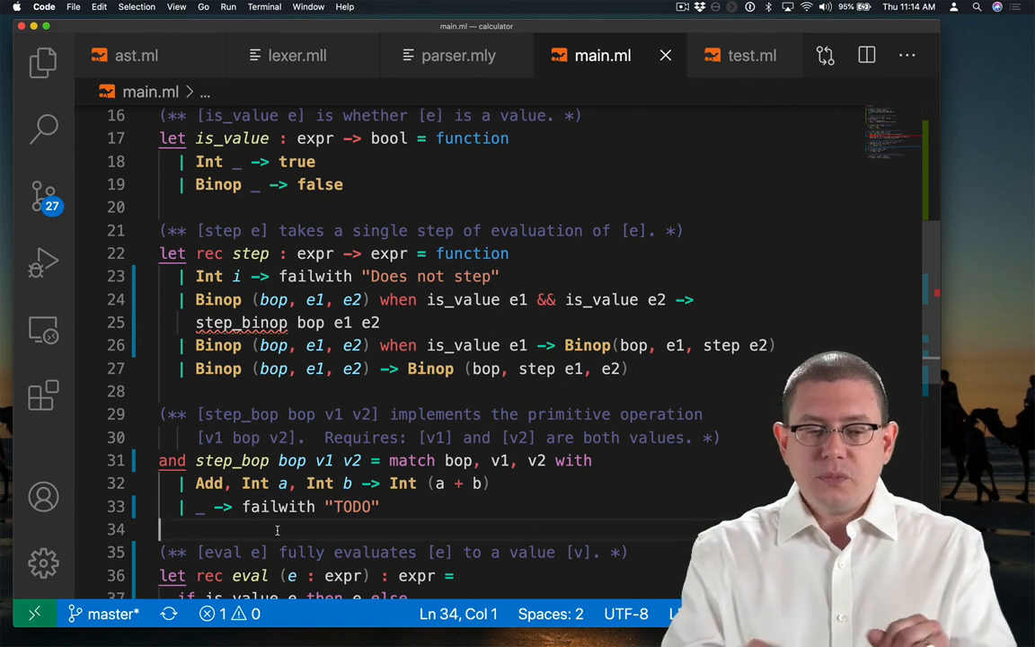
# - Change step_bop's catch-all message from "TODO" to "precondition violated" and save
pyautogui.click(334, 506)
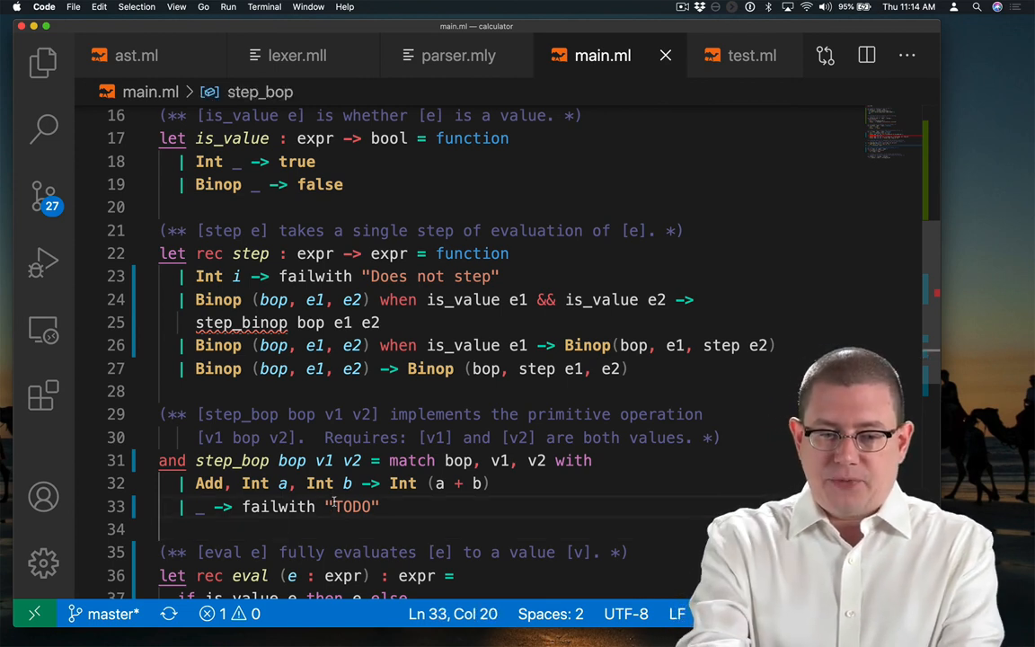
pyautogui.write('precon')
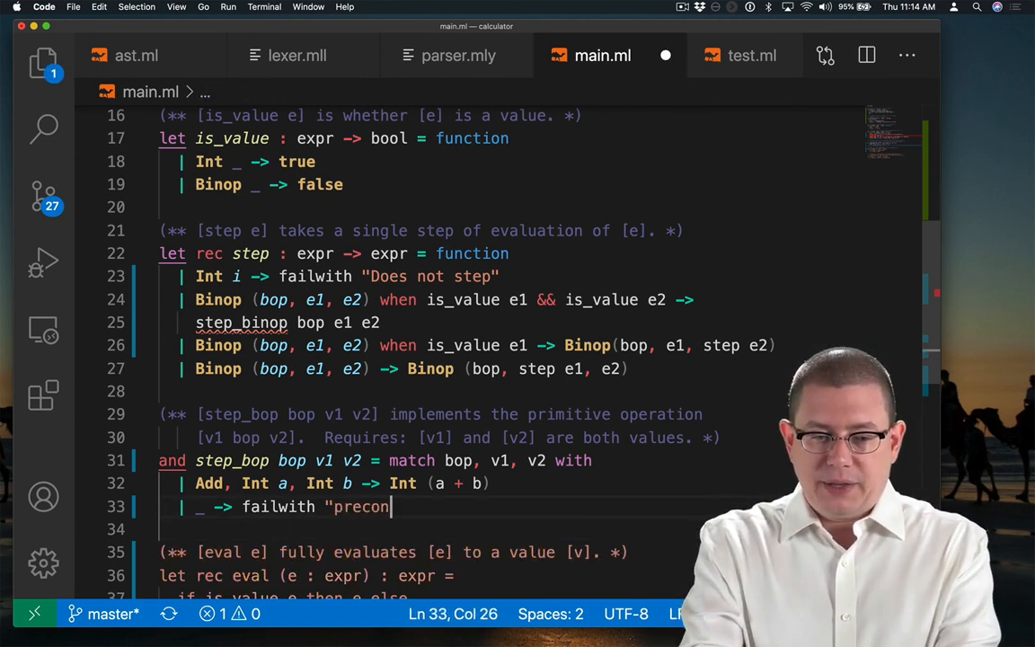
pyautogui.write('dition violated')
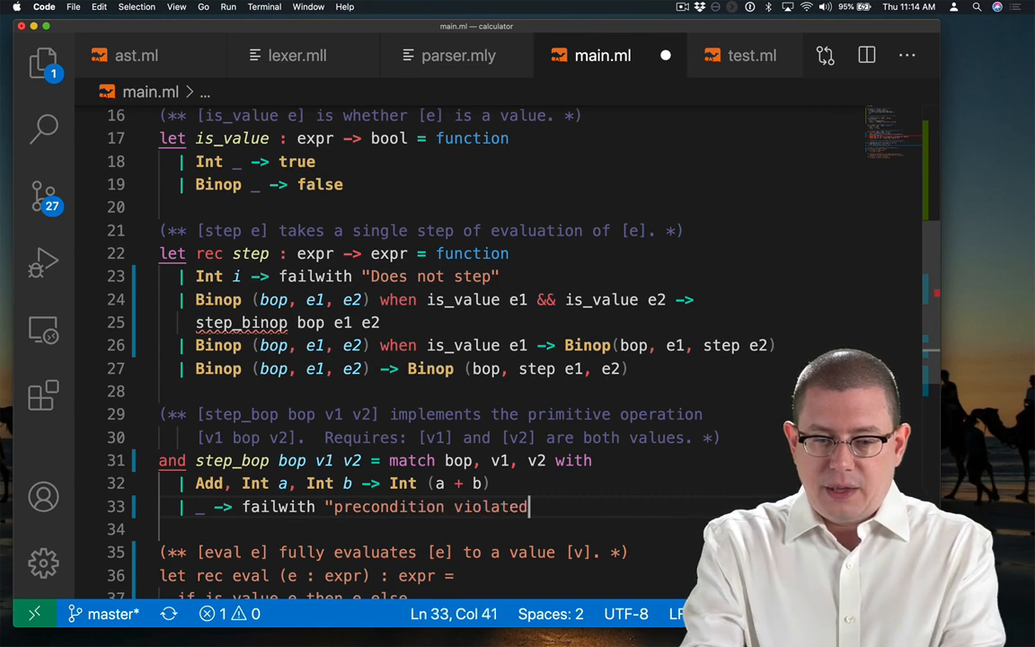
pyautogui.write(')')
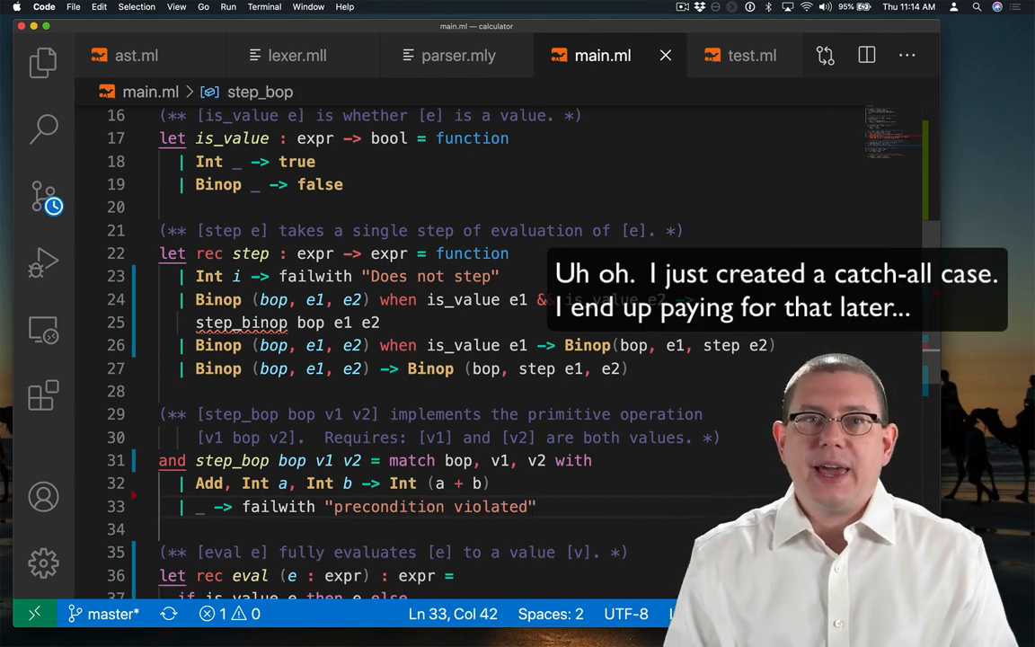